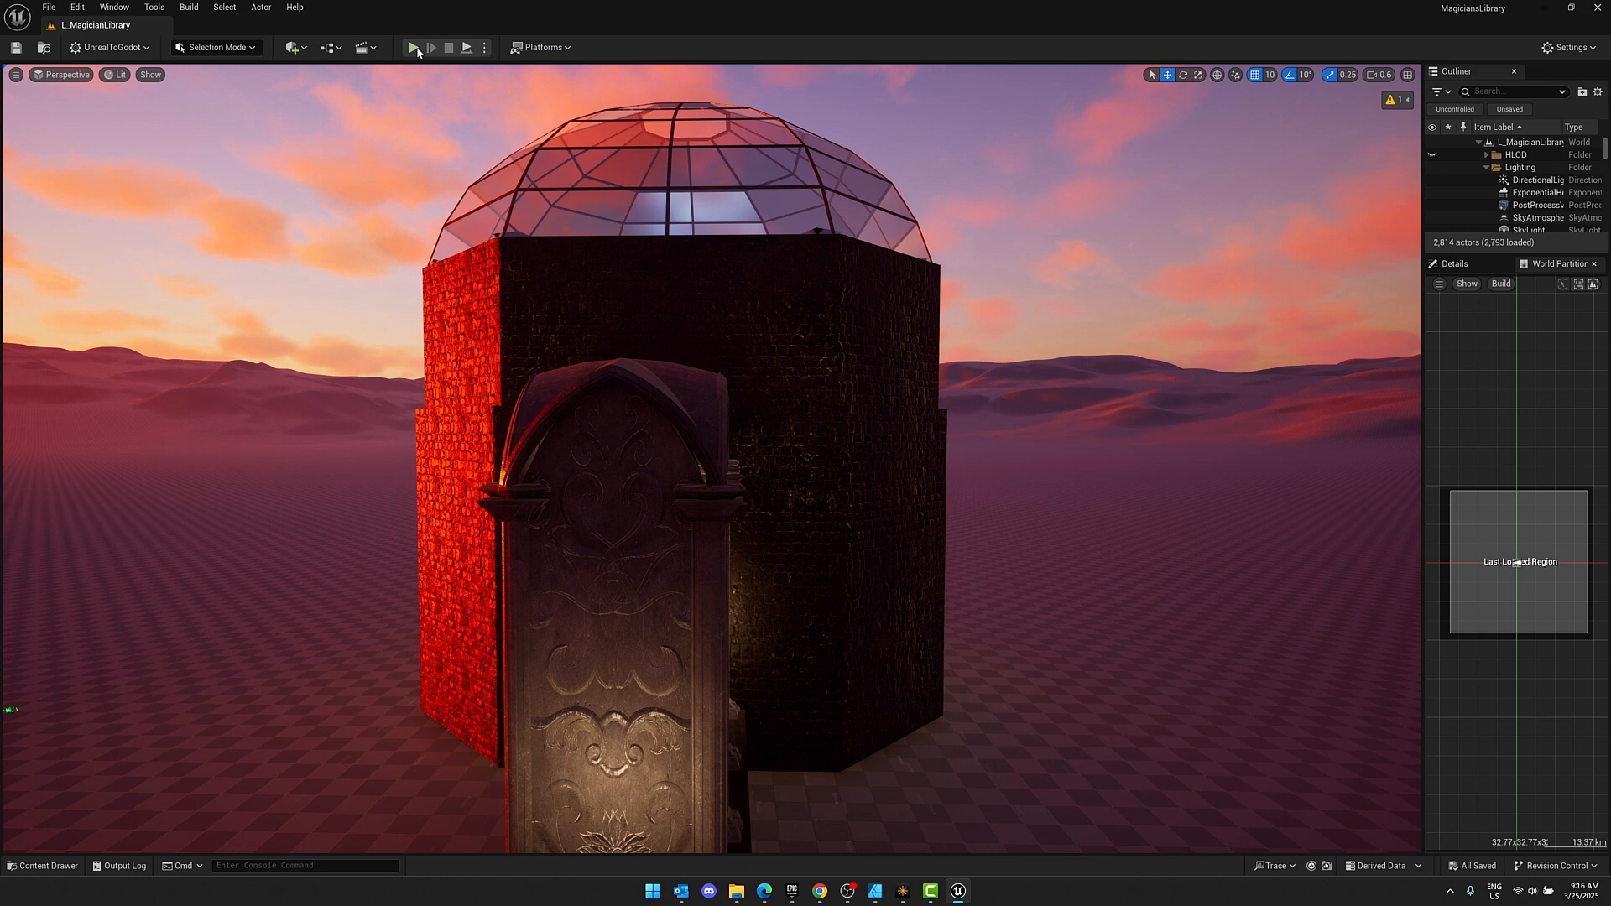
Start Play-In-Editor for the Magician's Library level.
{"action": "left_click", "coordinate": [413, 47]}
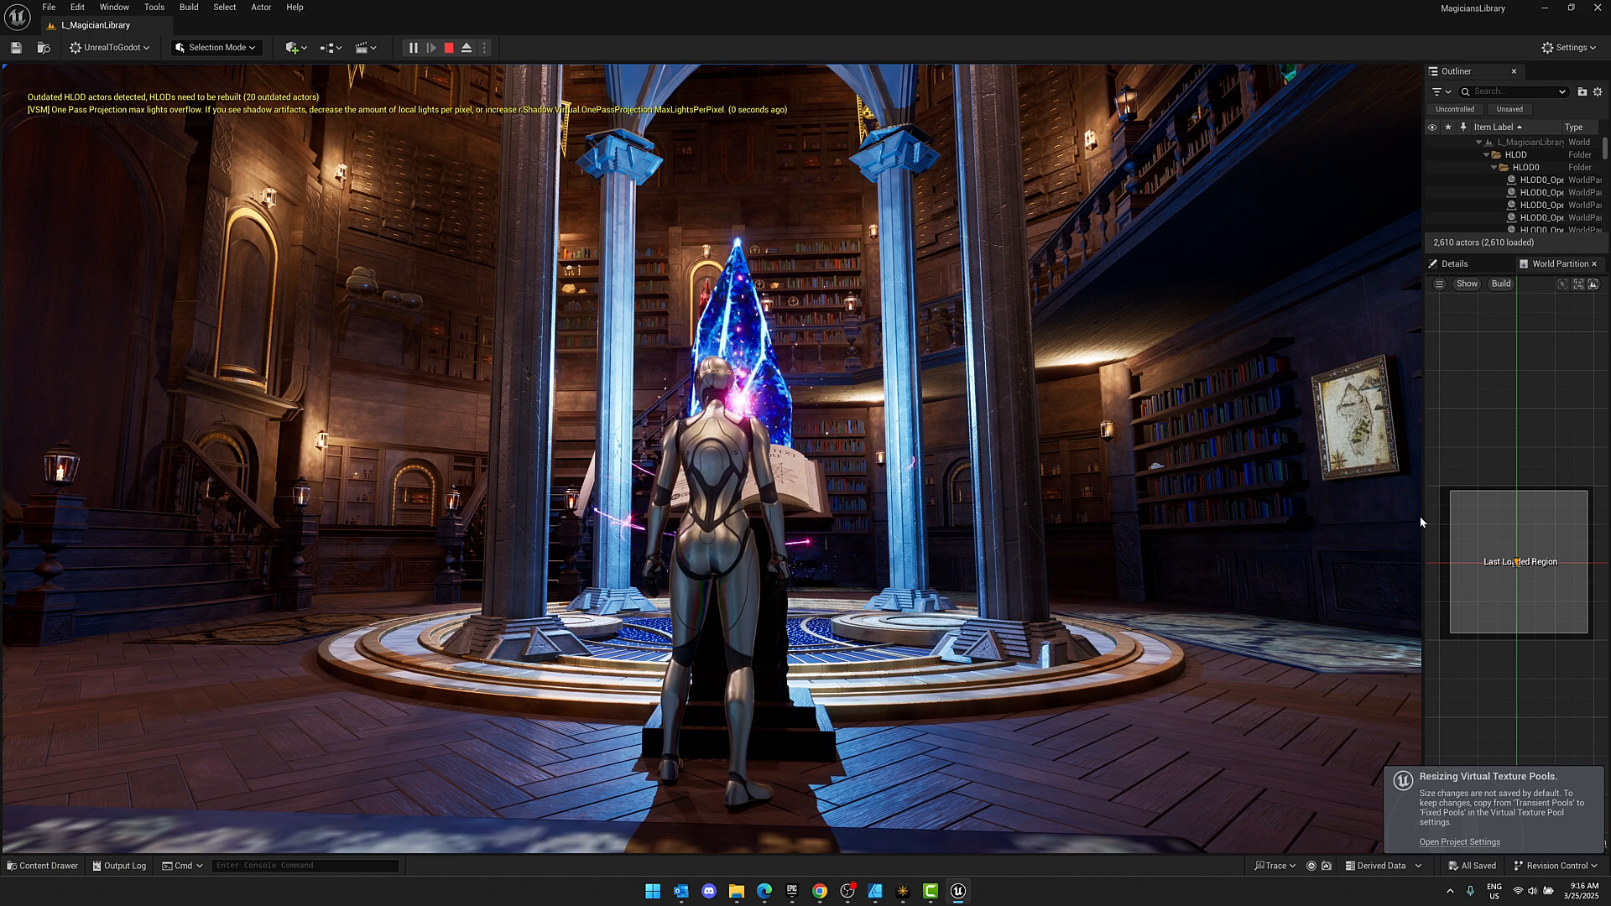
Stop the play session and return the editor camera to the tower's exterior.
{"action": "left_click", "coordinate": [412, 47]}
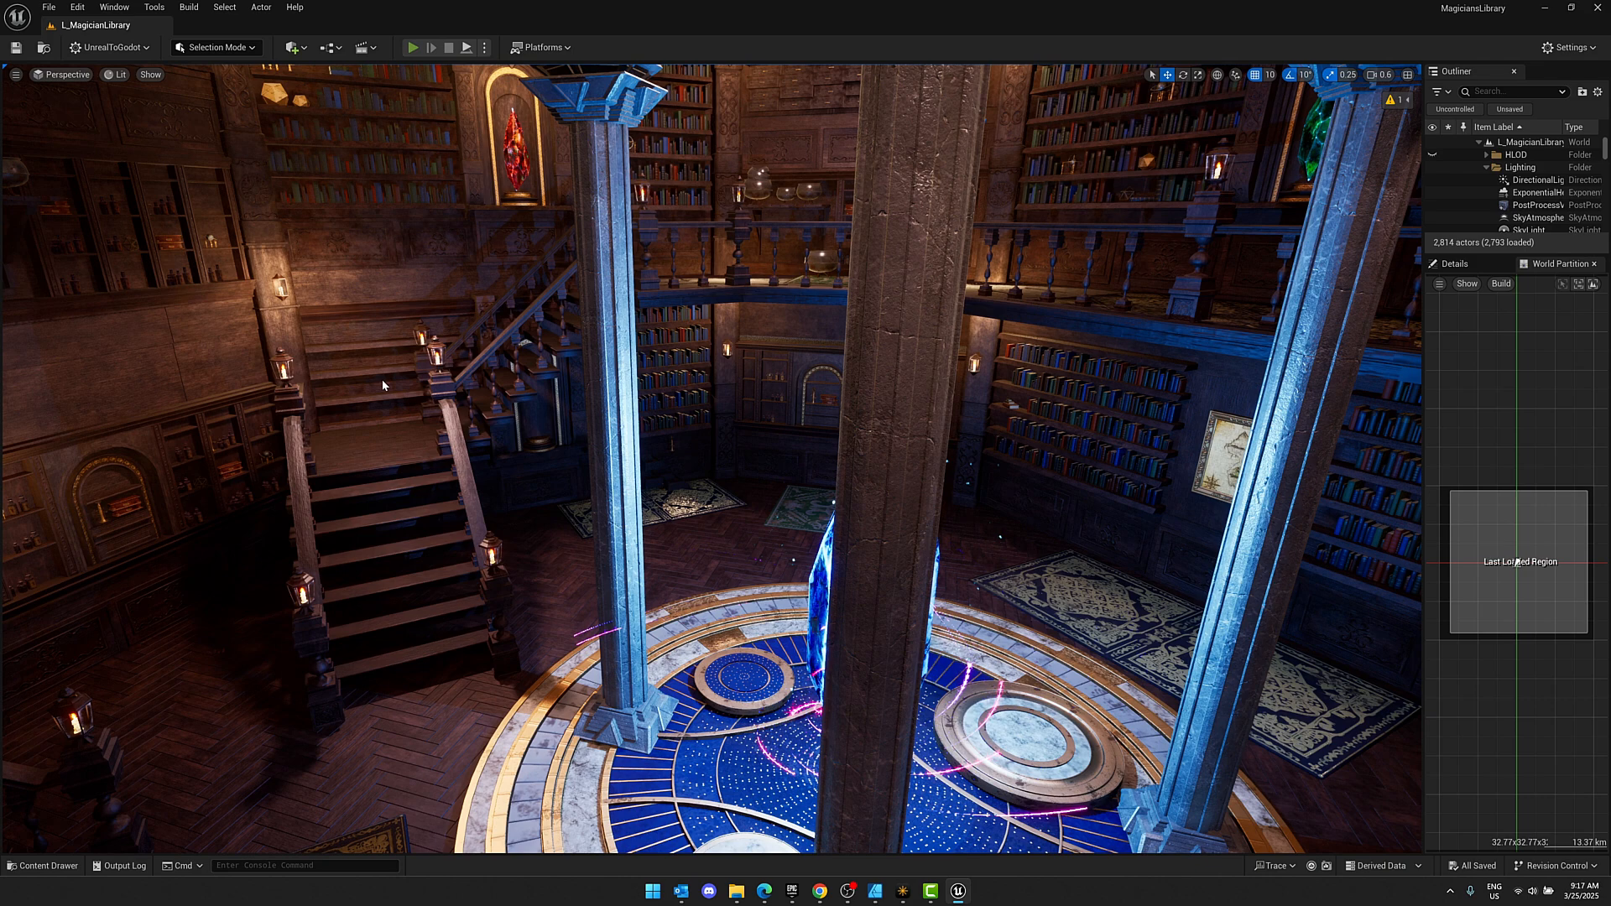
{"action": "left_click", "coordinate": [413, 47]}
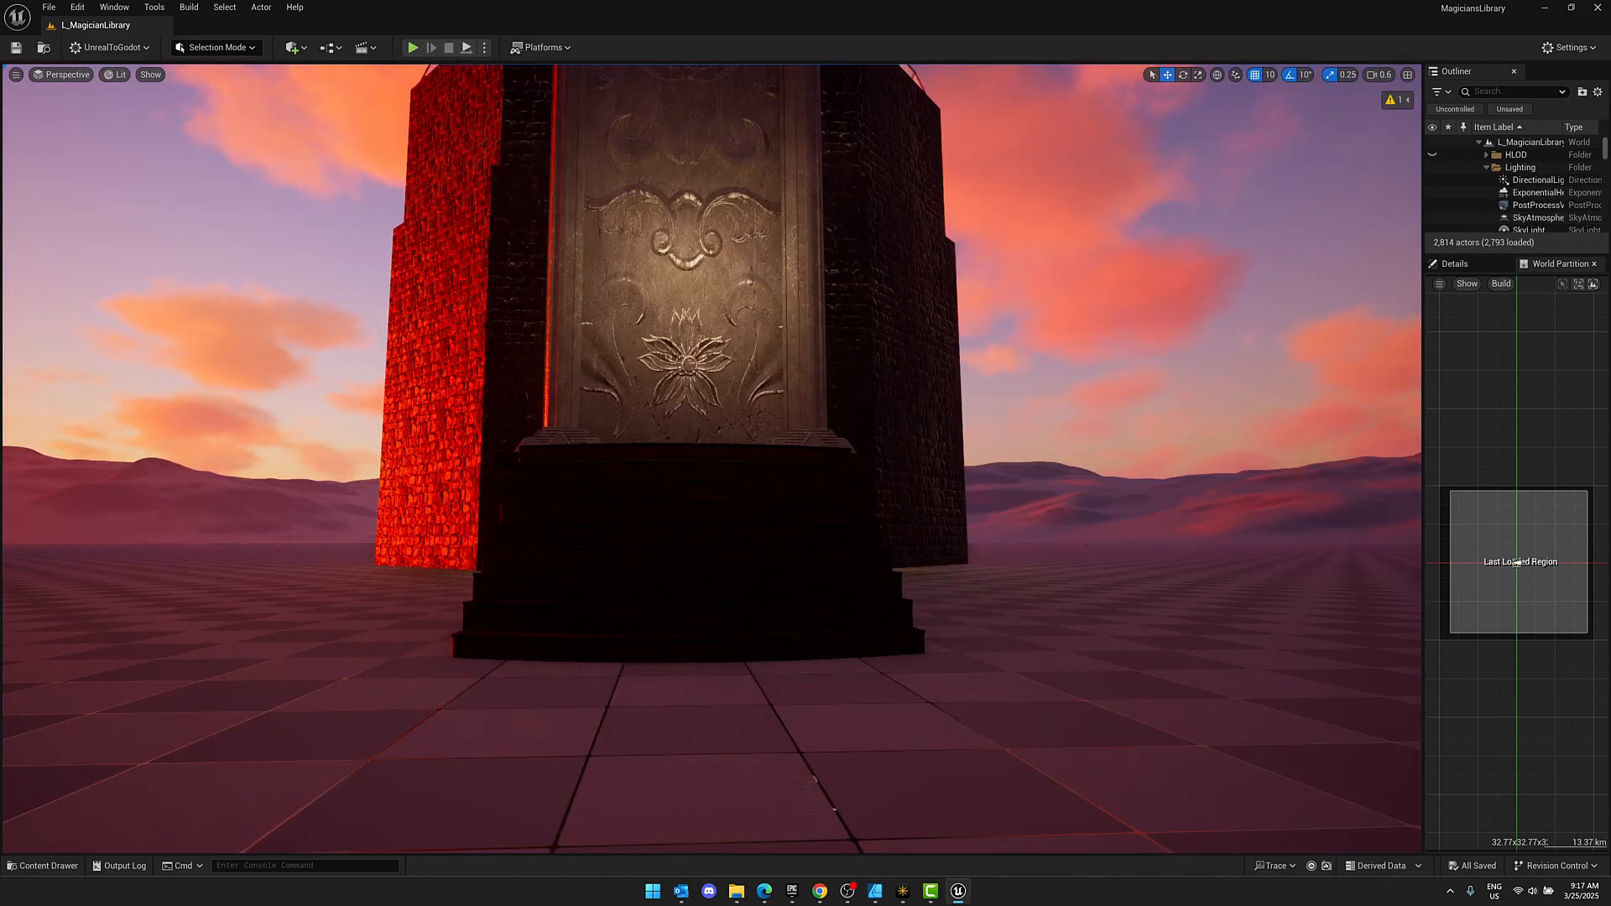
Load the Overview level from Content > LootSet > Map, then return to the Content folder.
{"action": "left_click", "coordinate": [40, 866]}
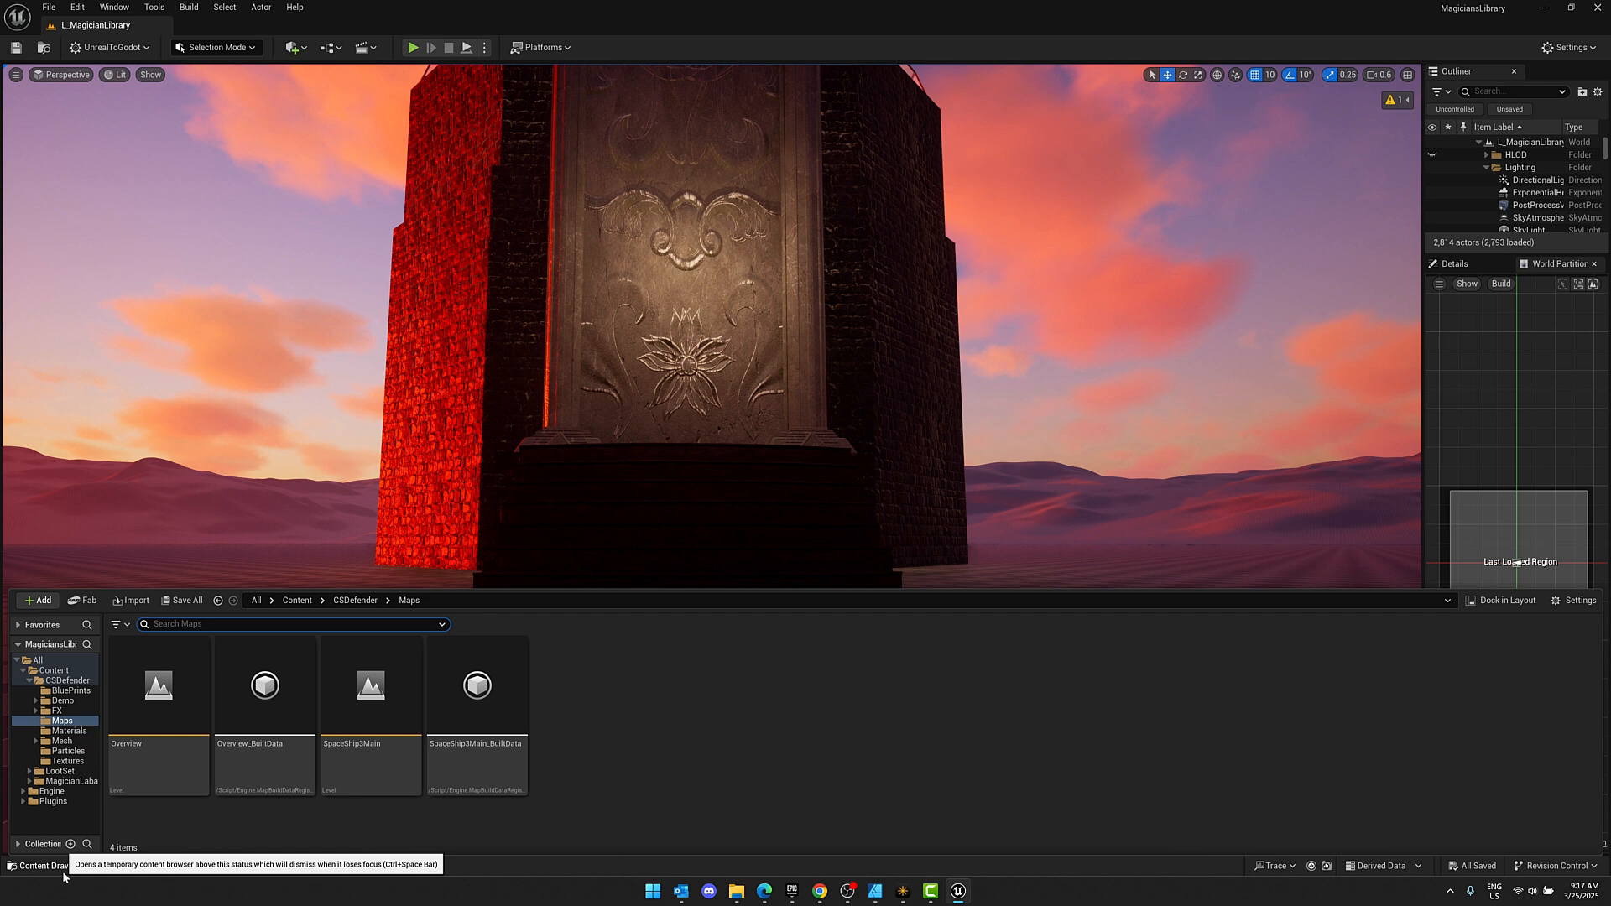
{"action": "left_click", "coordinate": [297, 601]}
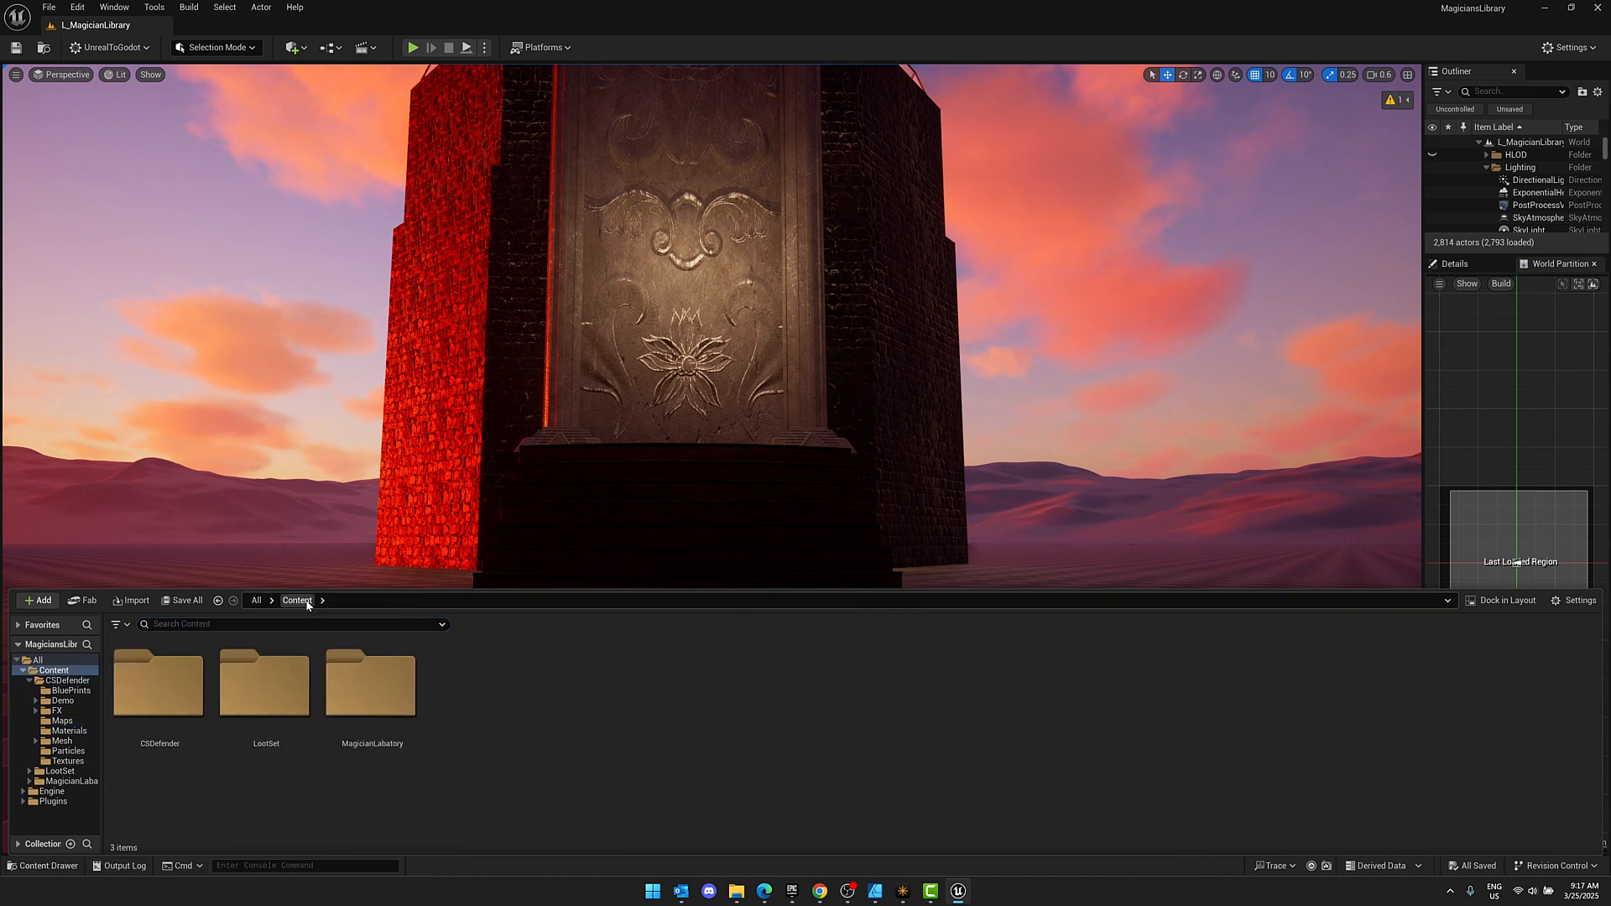
{"action": "double_click", "coordinate": [265, 683]}
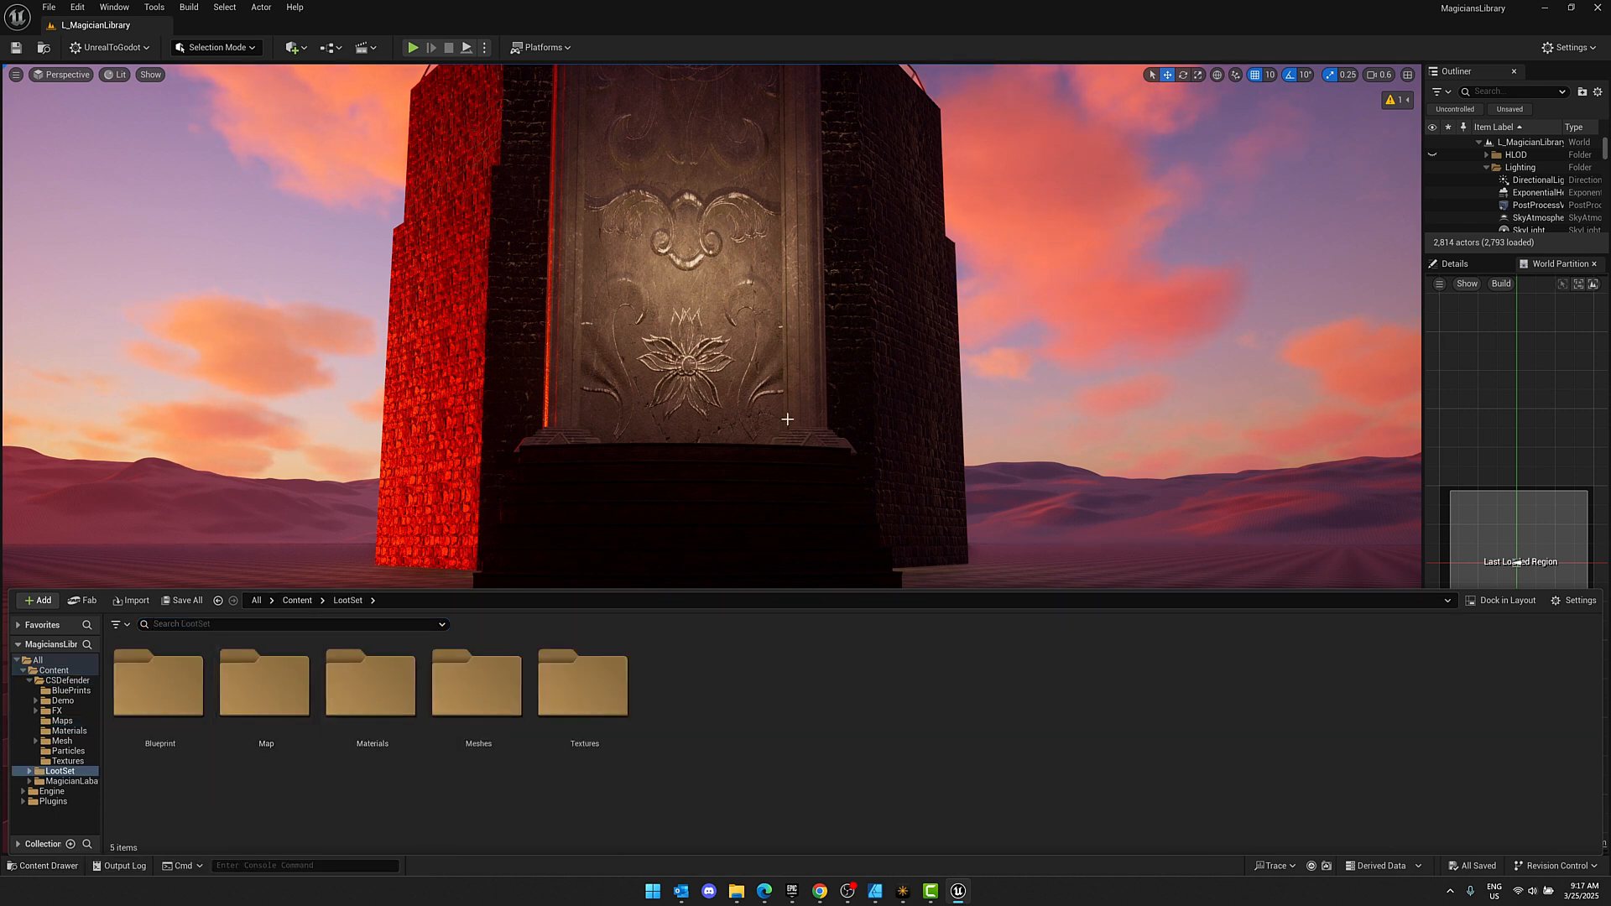
{"action": "left_click", "coordinate": [264, 683]}
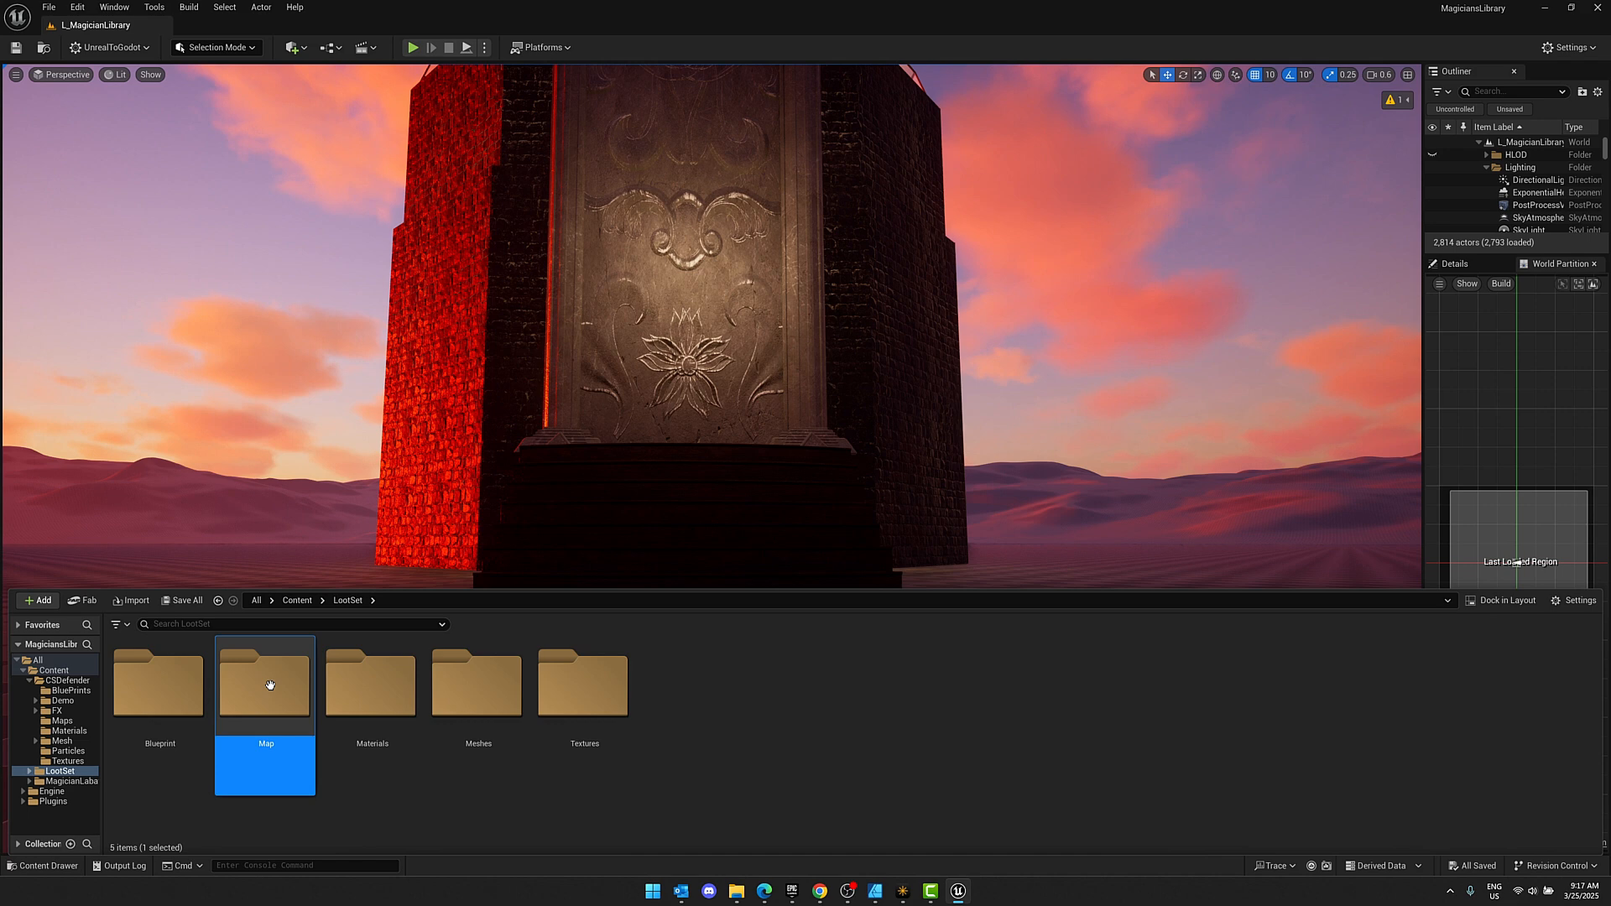
{"action": "double_click", "coordinate": [263, 685]}
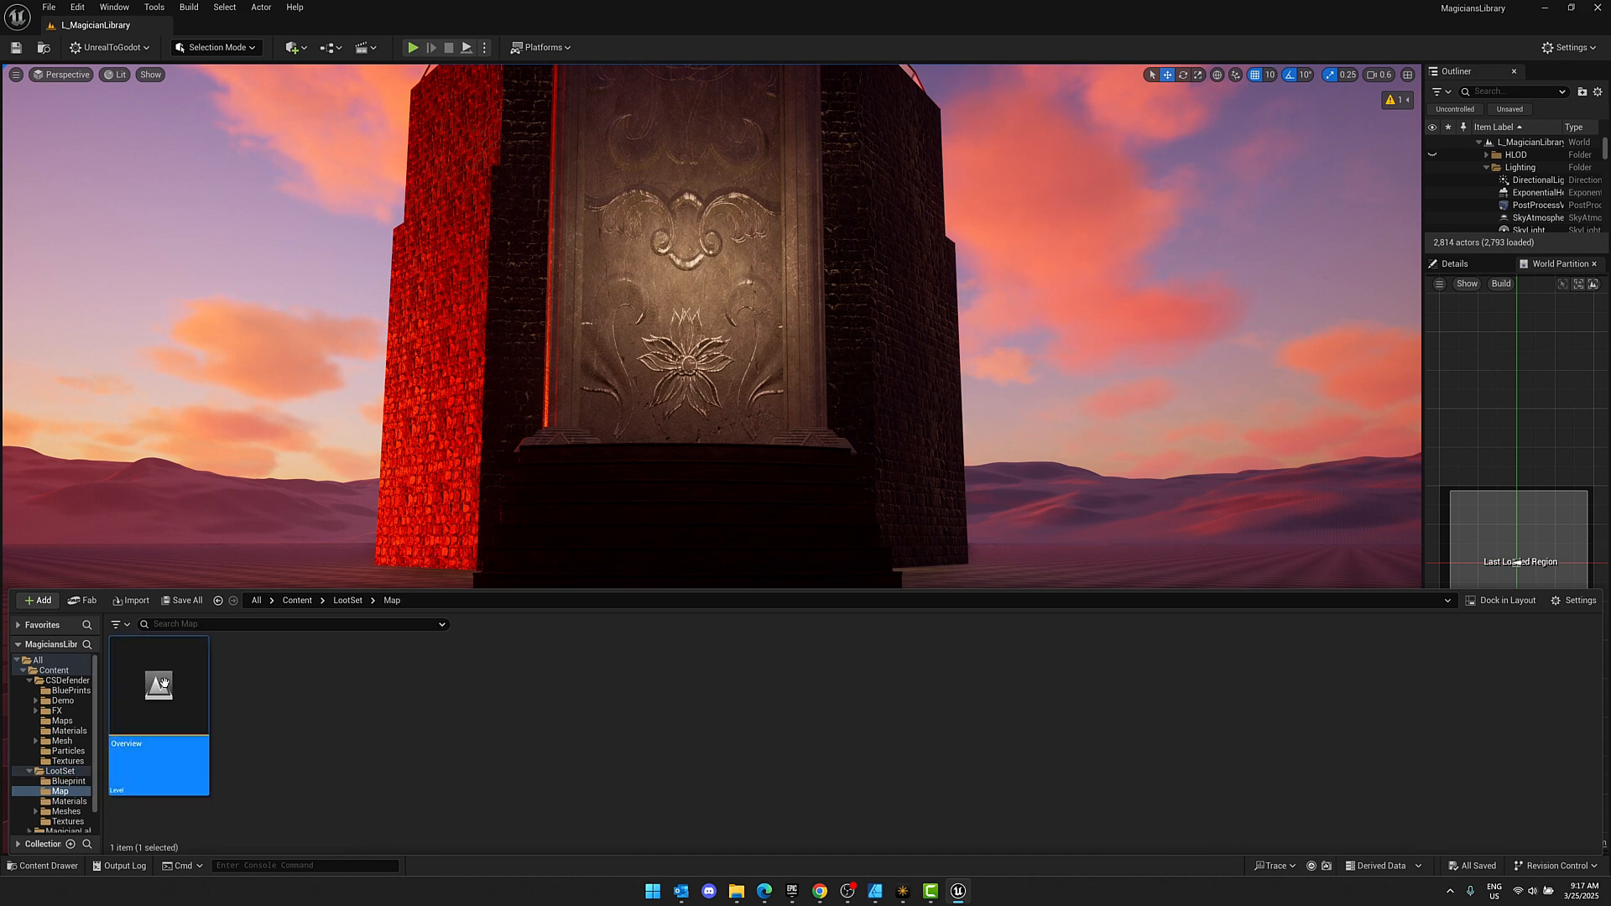
{"action": "double_click", "coordinate": [158, 685]}
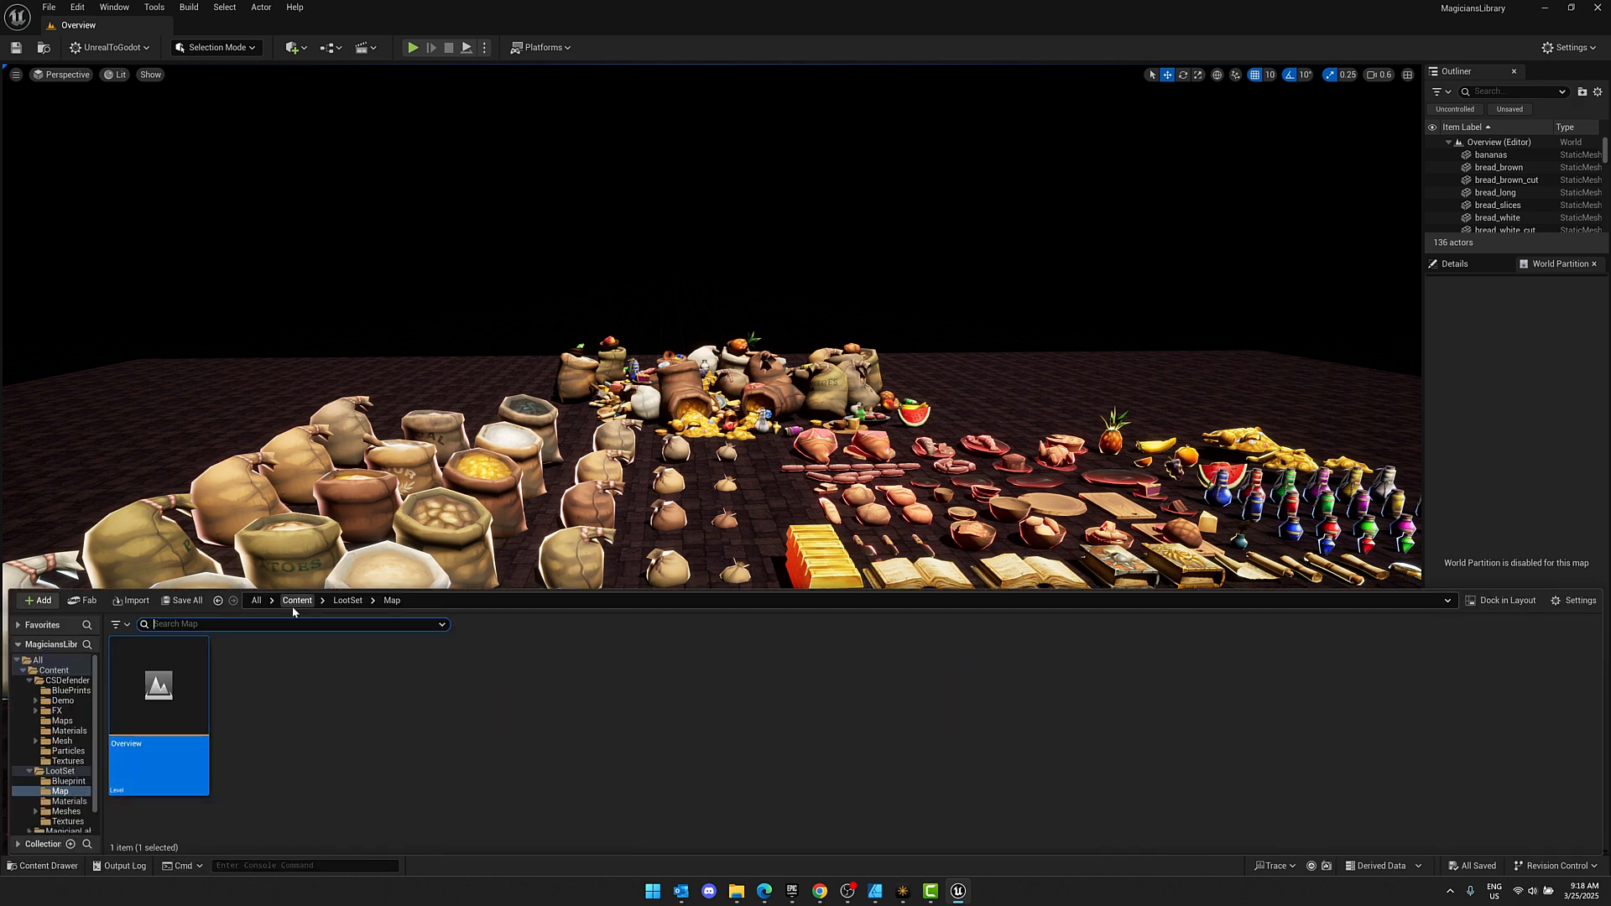
{"action": "left_click", "coordinate": [69, 680]}
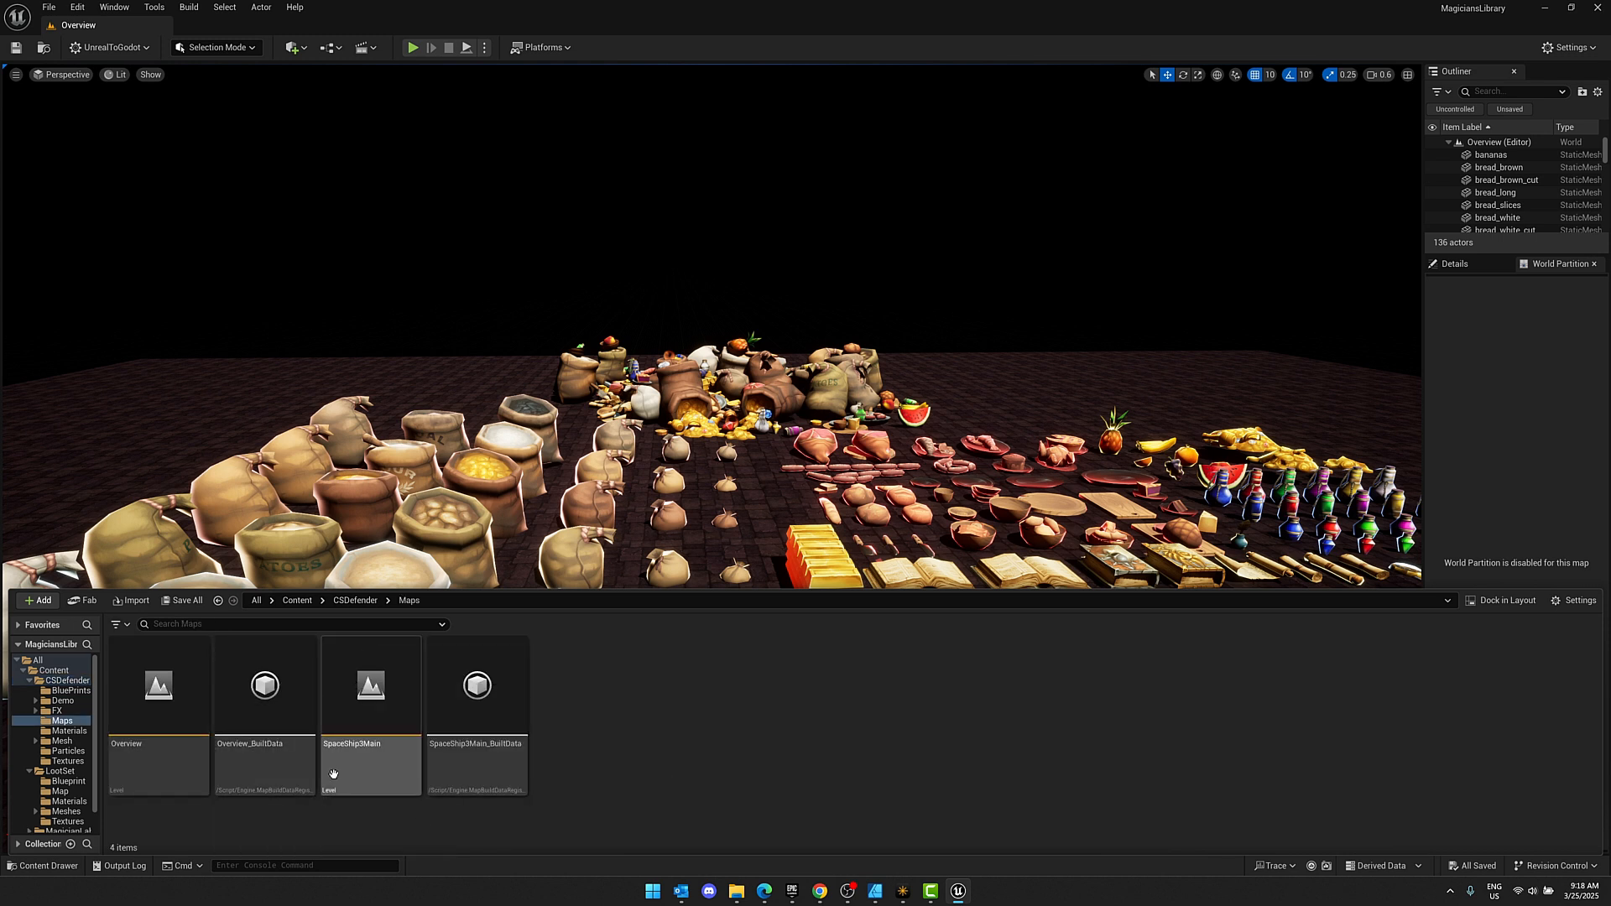
Load the SpaceShipMain level from CSDefender > Maps and look around its interior.
{"action": "double_click", "coordinate": [369, 685]}
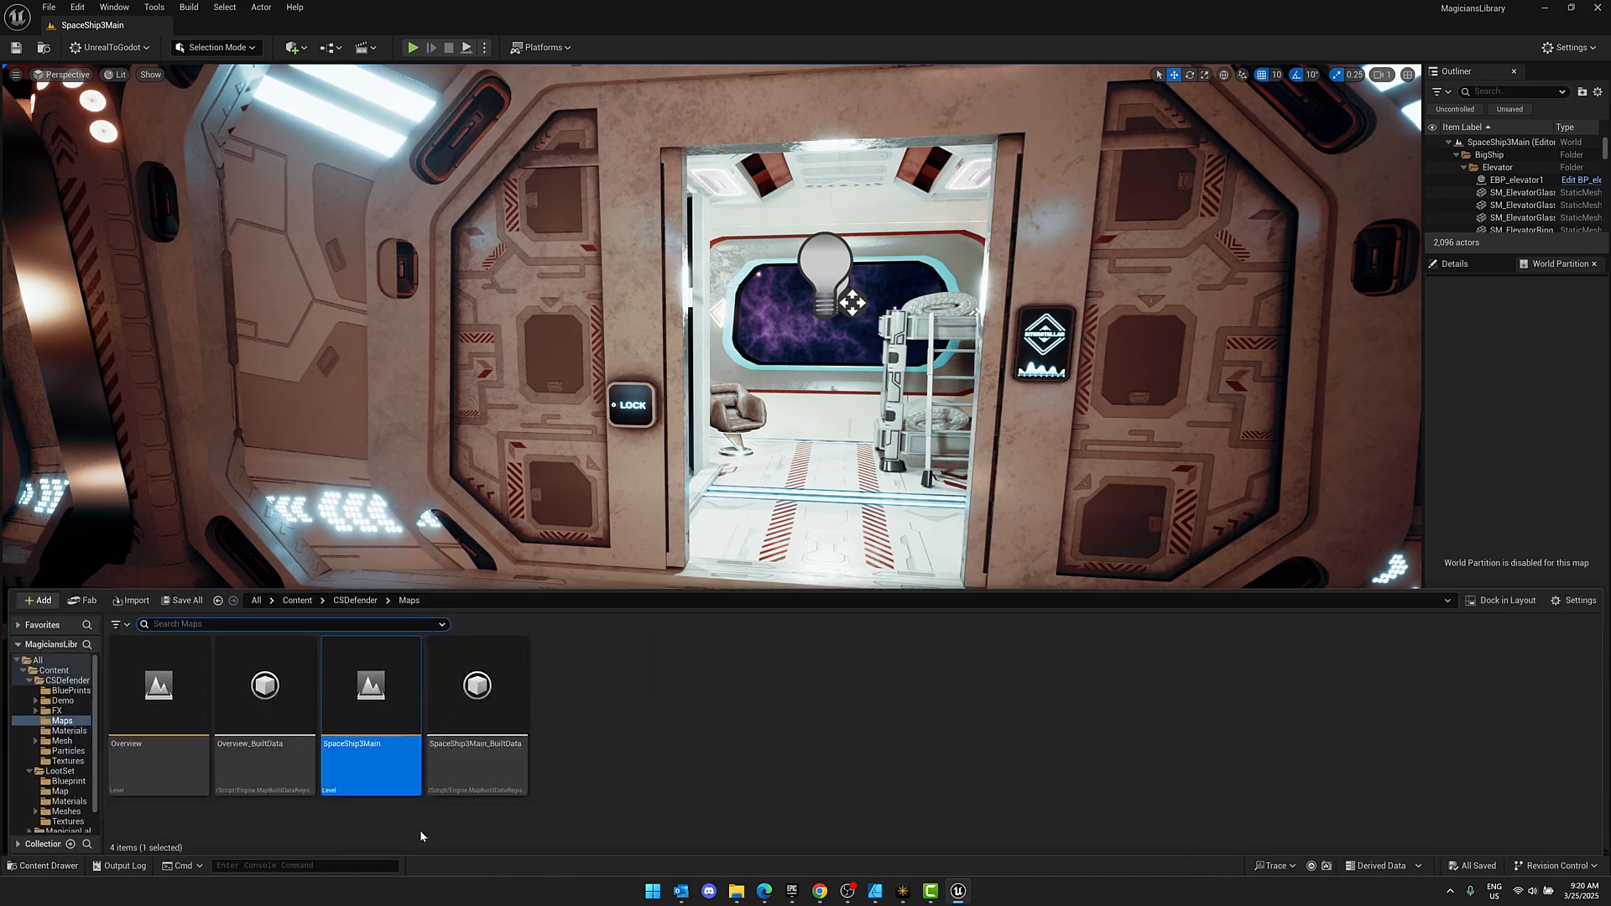
{"action": "double_click", "coordinate": [158, 685]}
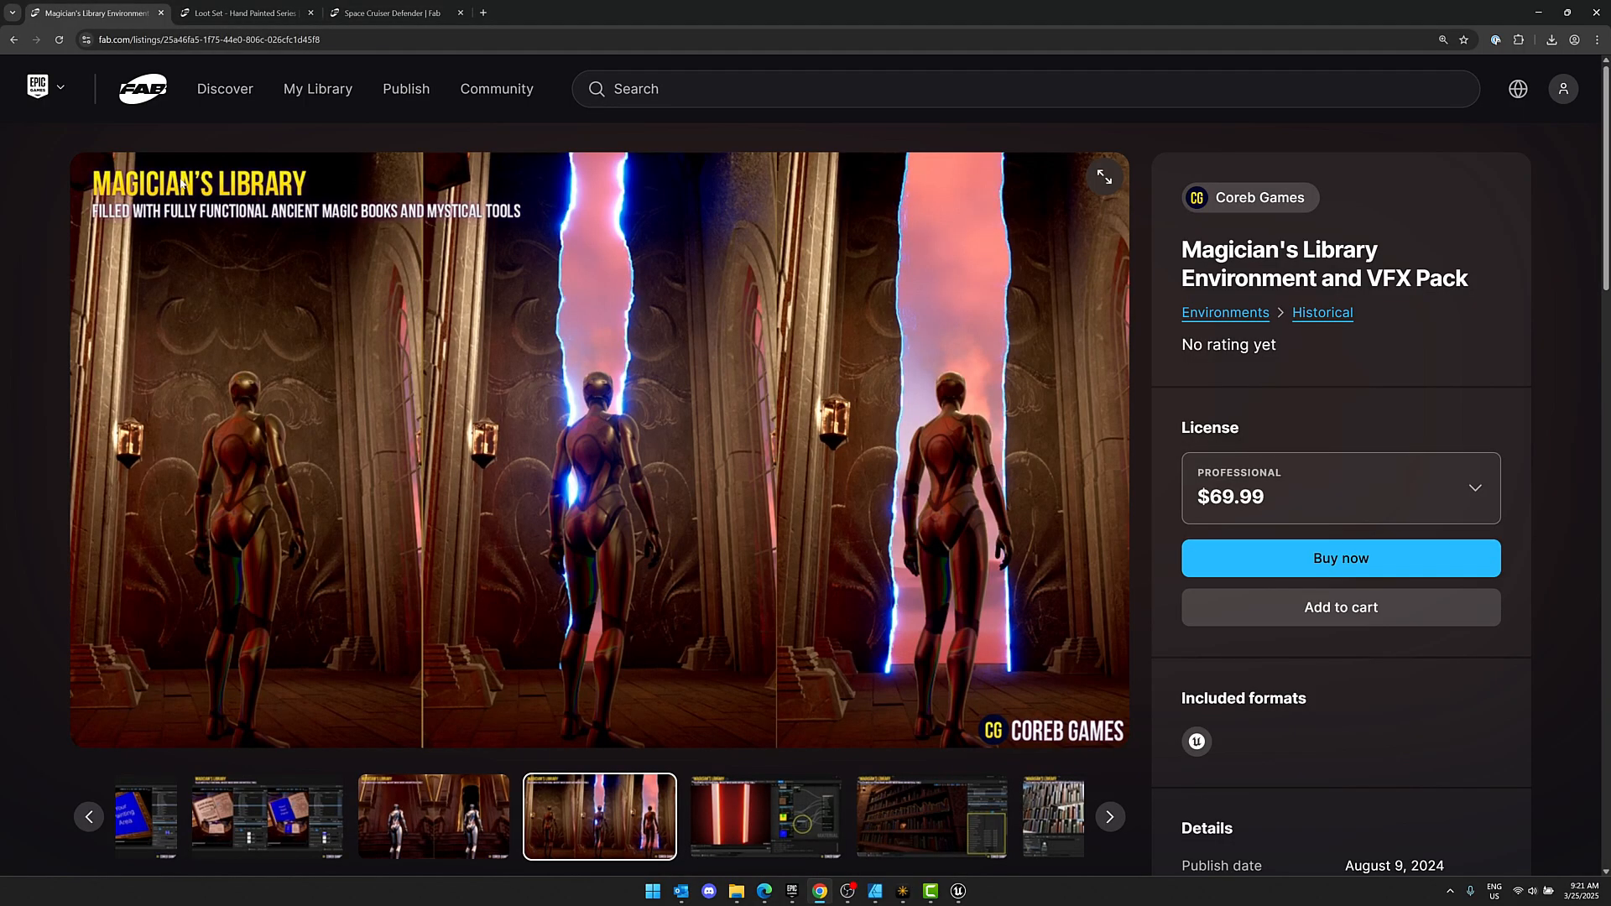
Compare the Magician's Library Personal $39.99 and Professional $69.99 licenses, then move to the Loot Set listing.
{"action": "scroll", "scroll_direction": "down", "scroll_amount": 3}
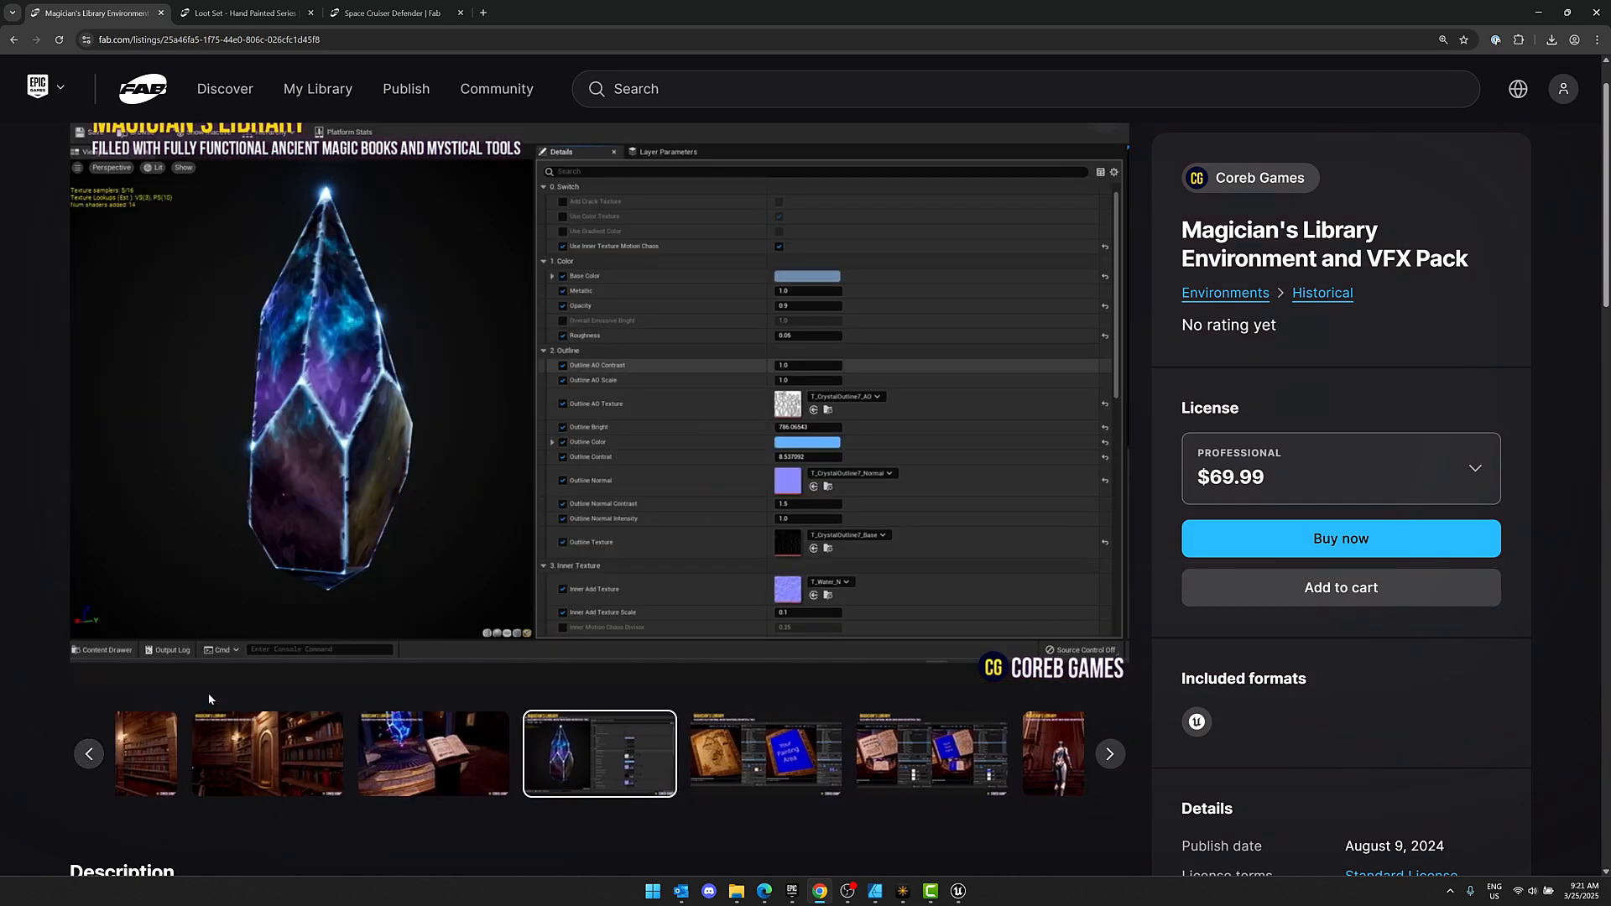
{"action": "scroll", "scroll_direction": "down", "scroll_amount": 3}
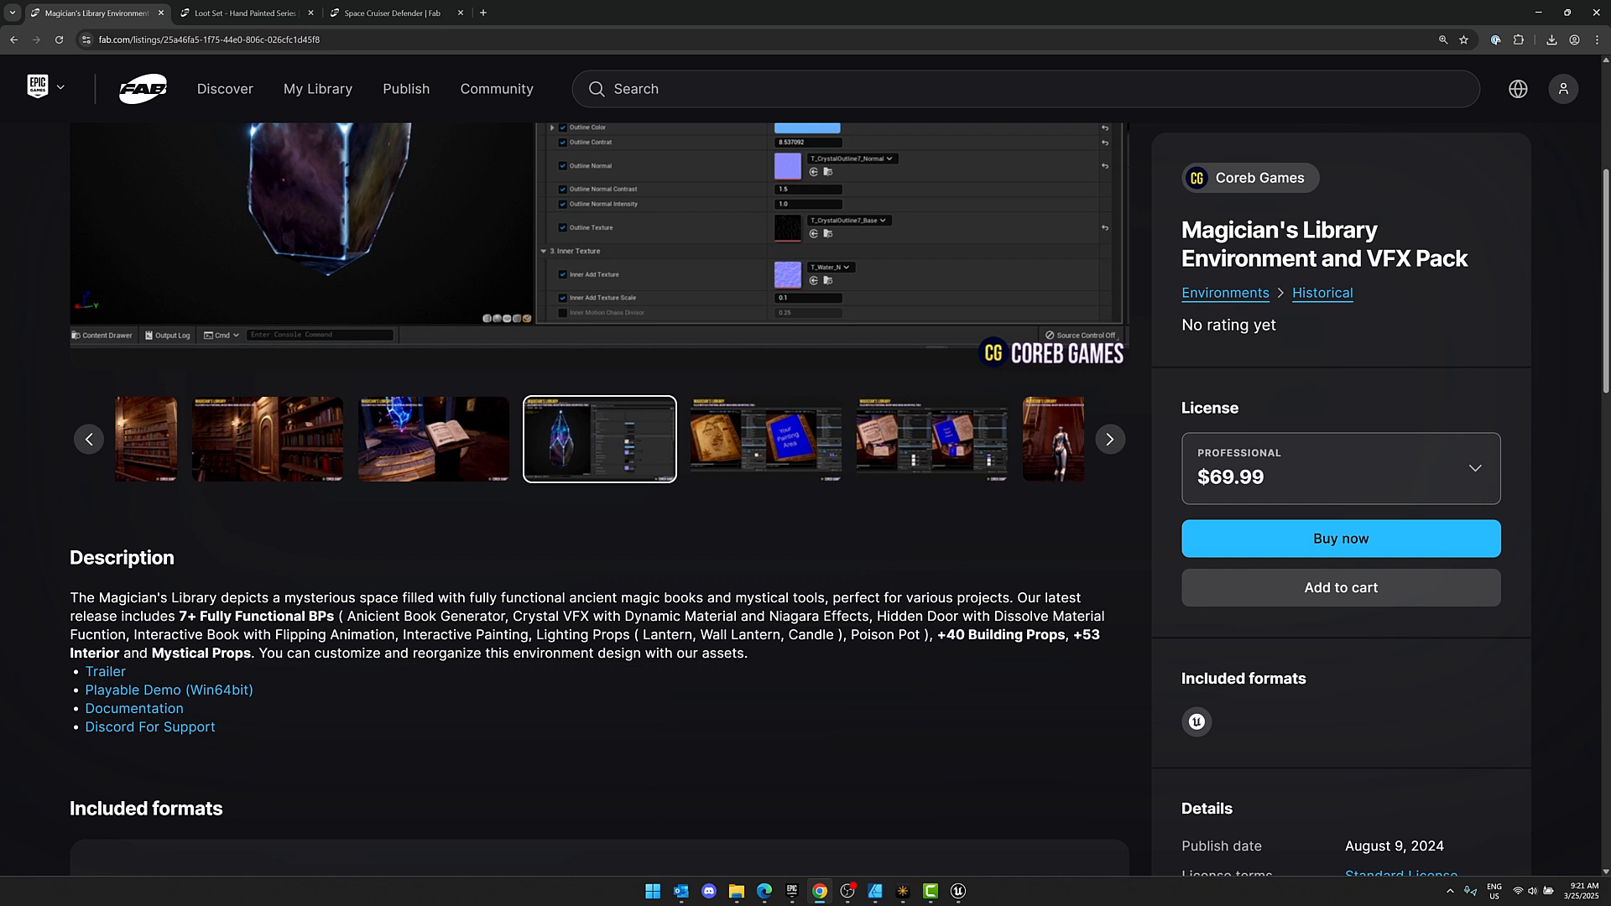
{"action": "mouse_move", "coordinate": [794, 584]}
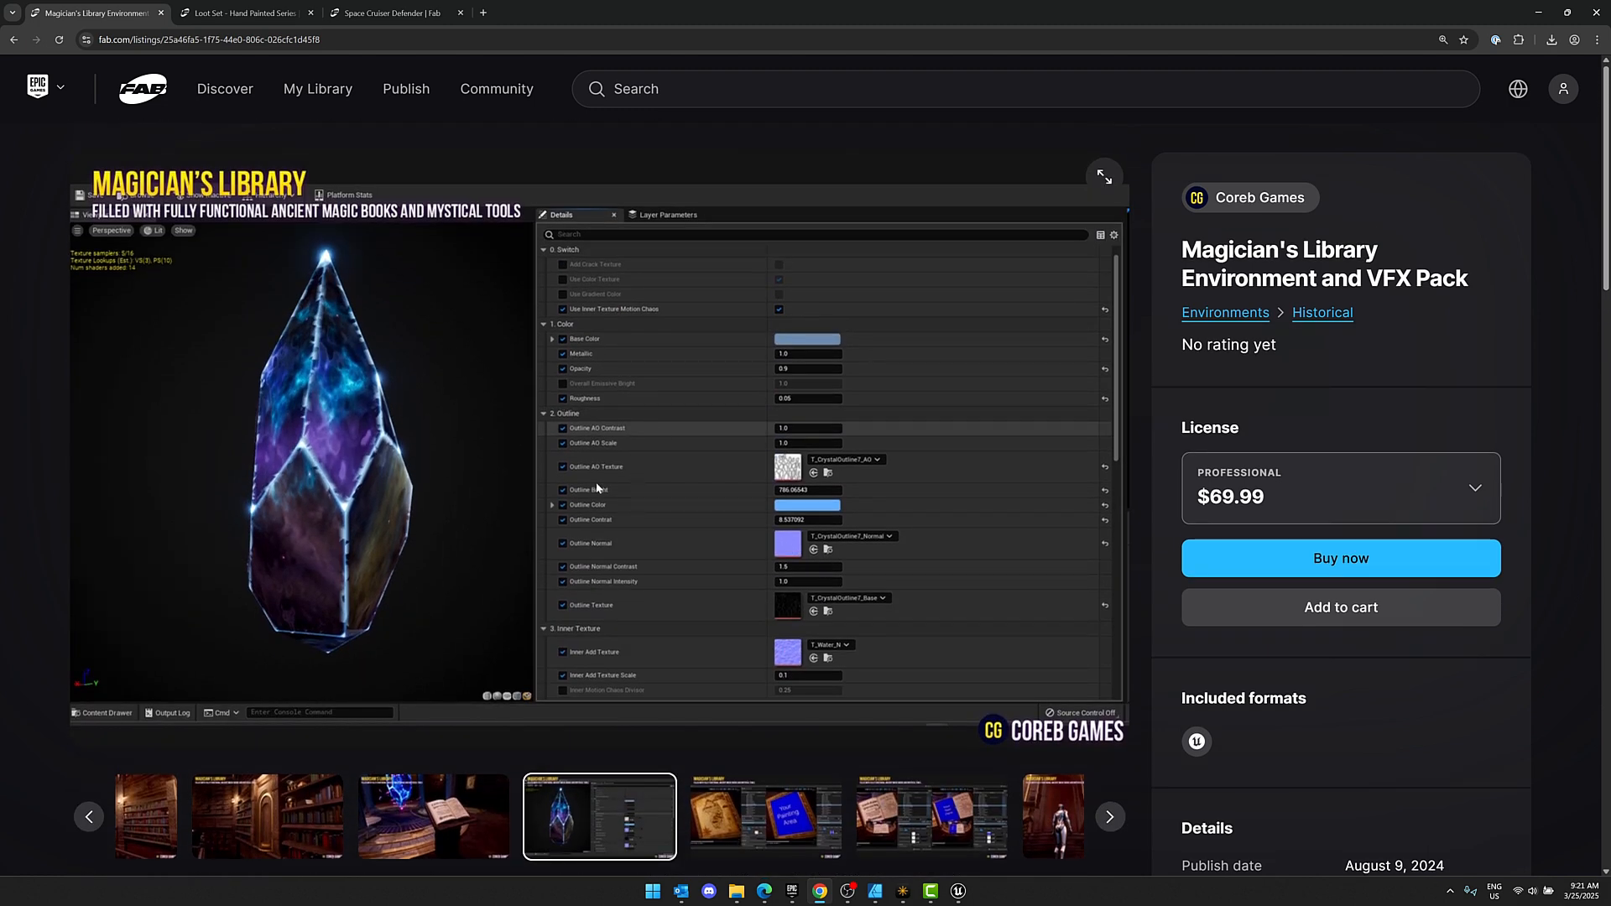
{"action": "left_click", "coordinate": [1340, 488]}
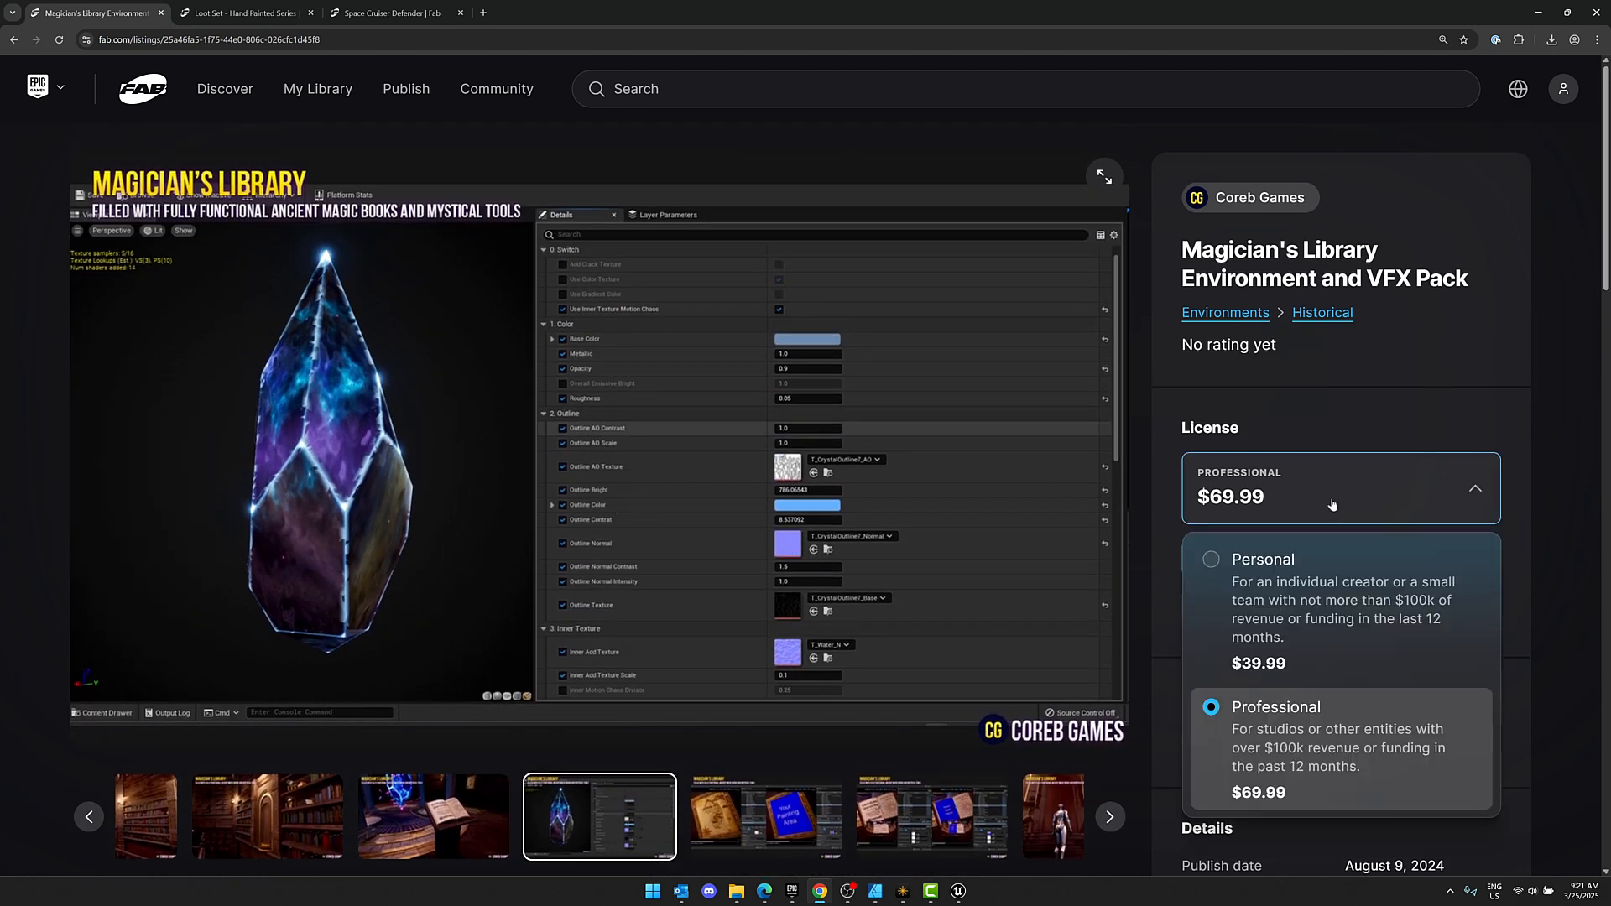
{"action": "left_click", "coordinate": [1210, 559]}
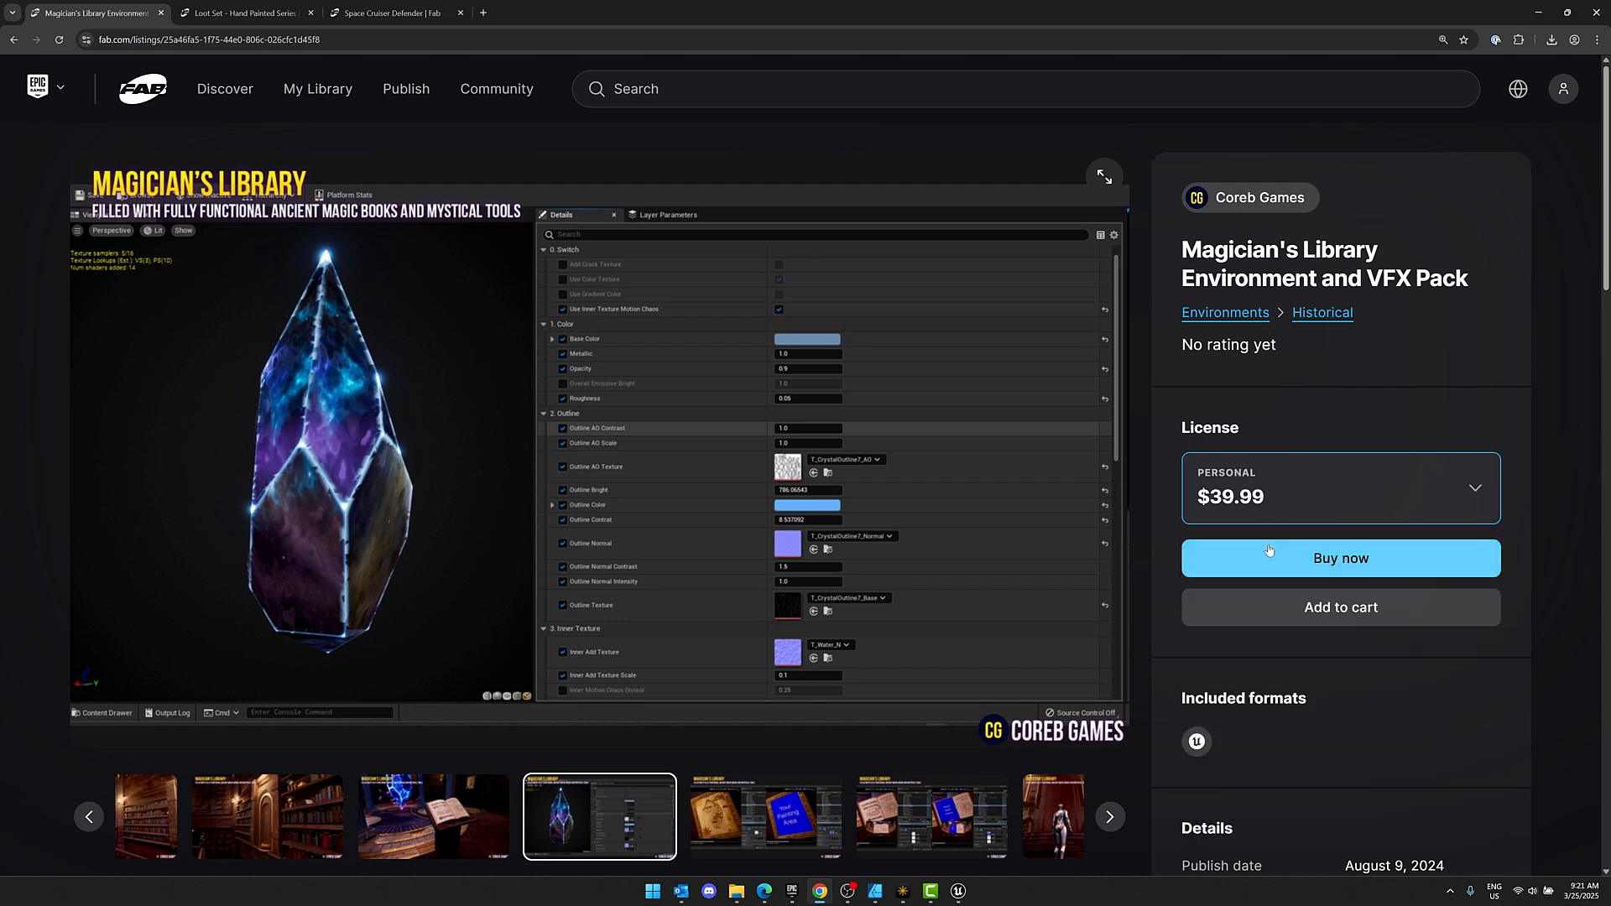
{"action": "left_click", "coordinate": [1339, 486]}
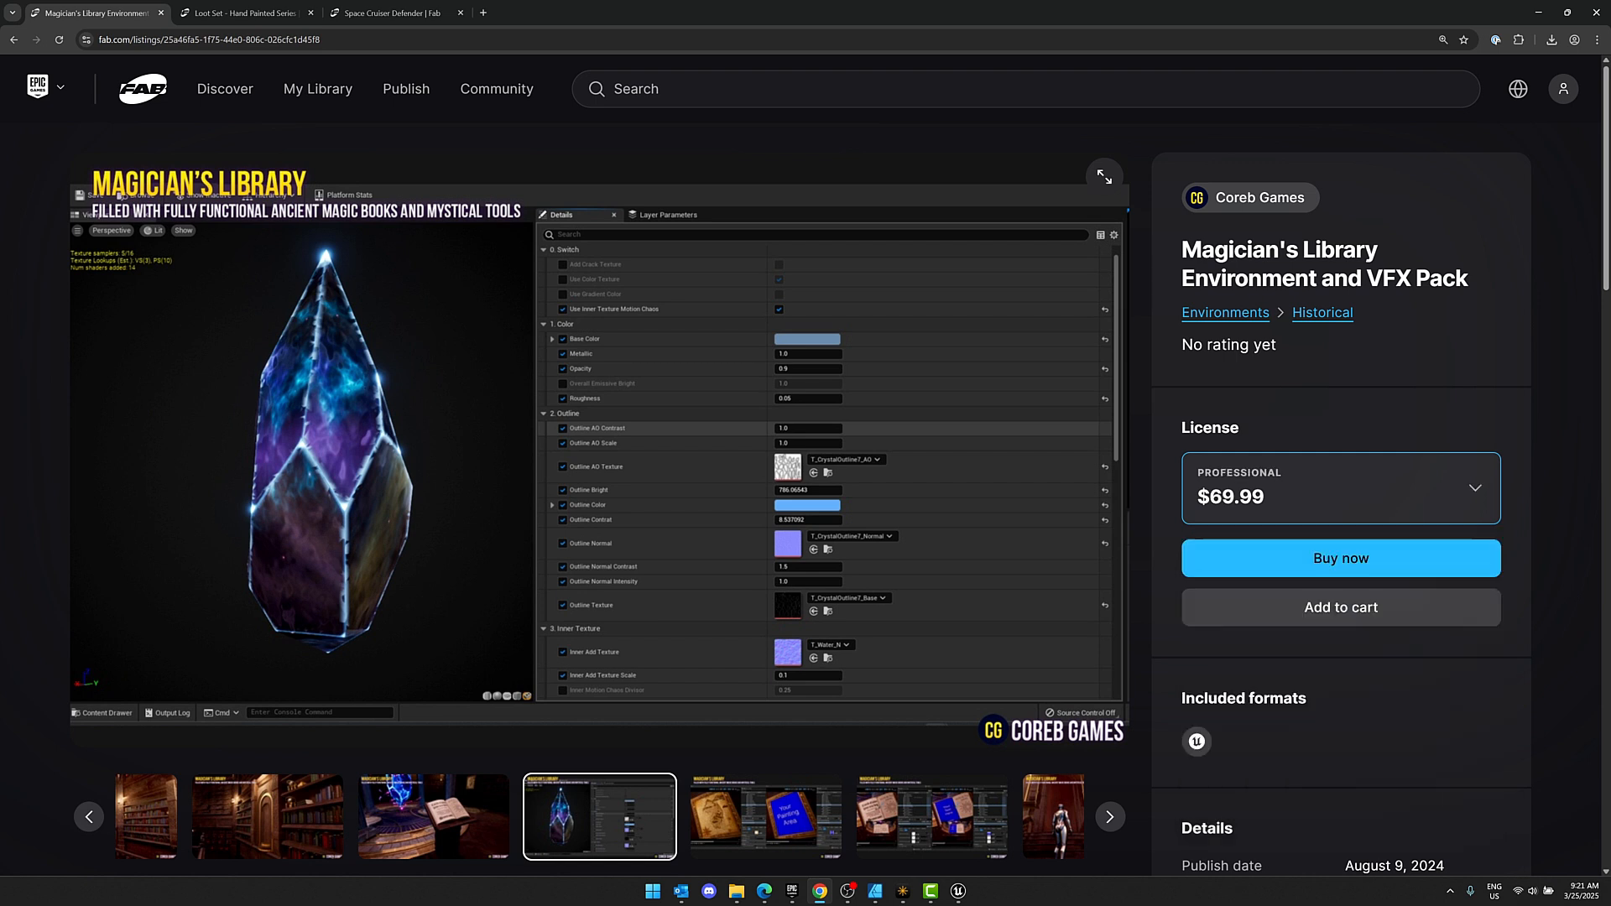
{"action": "mouse_move", "coordinate": [928, 166]}
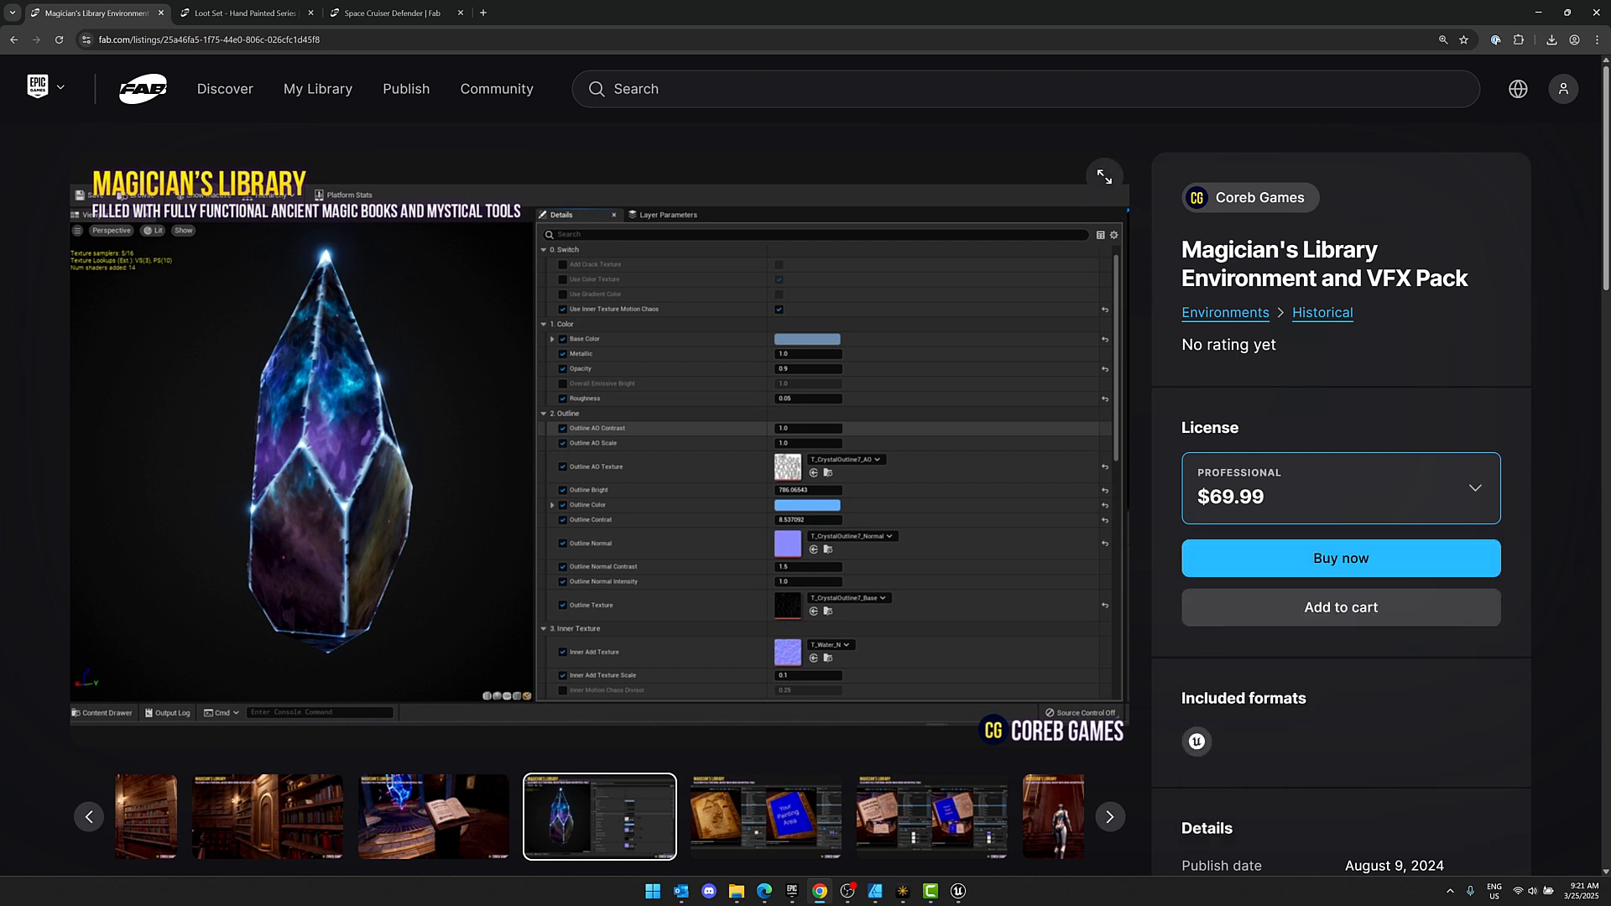
{"action": "mouse_move", "coordinate": [1550, 503]}
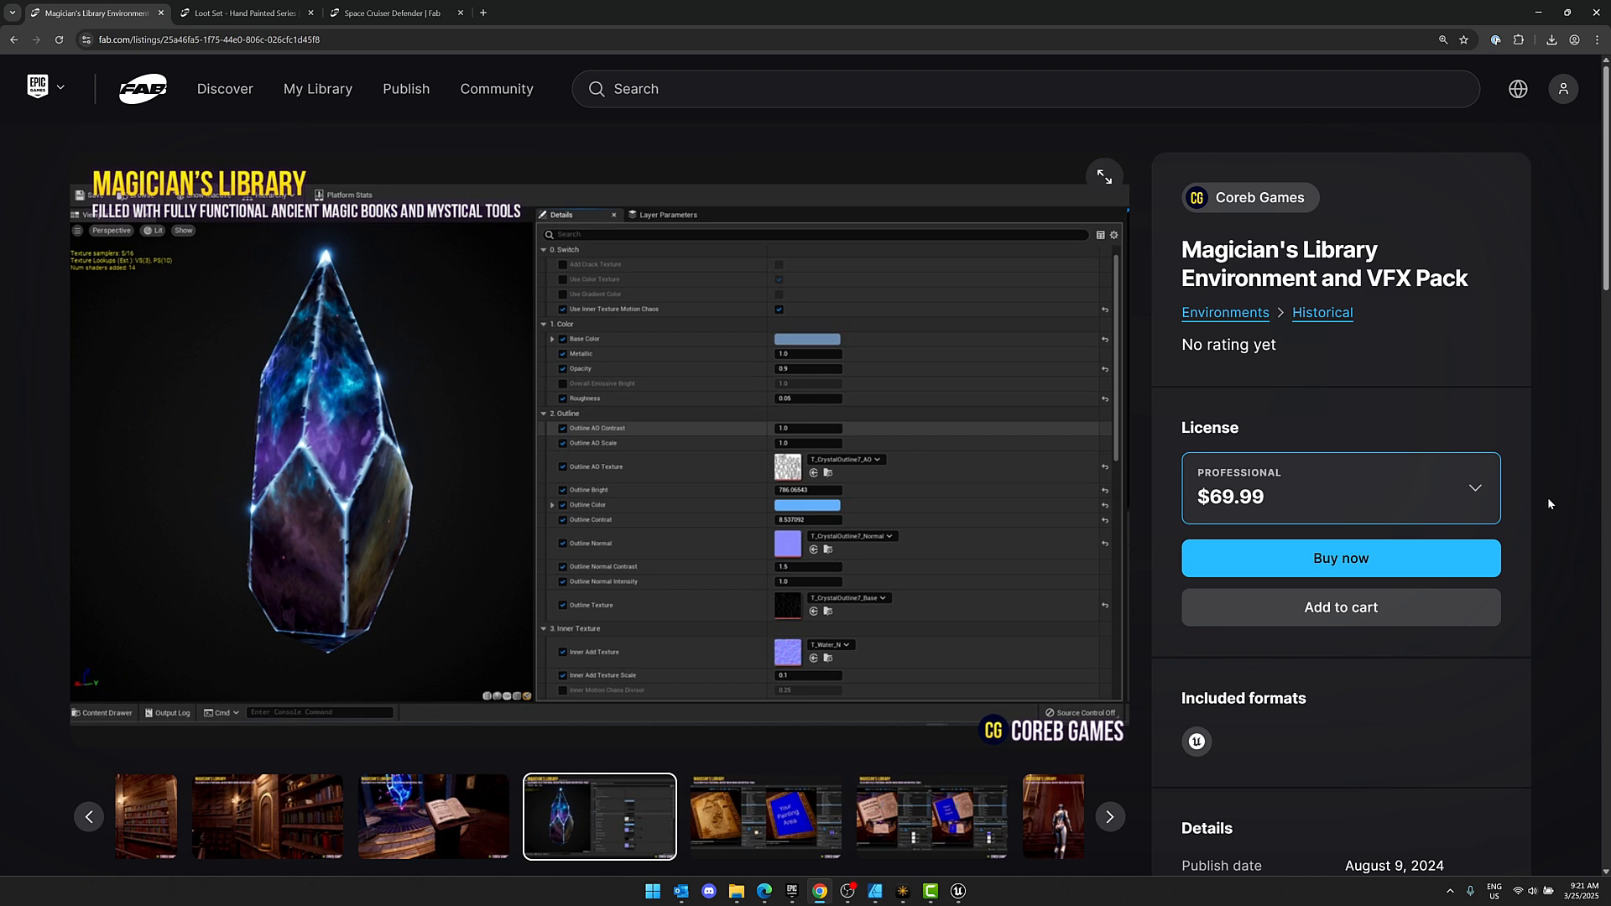
{"action": "left_click", "coordinate": [243, 12]}
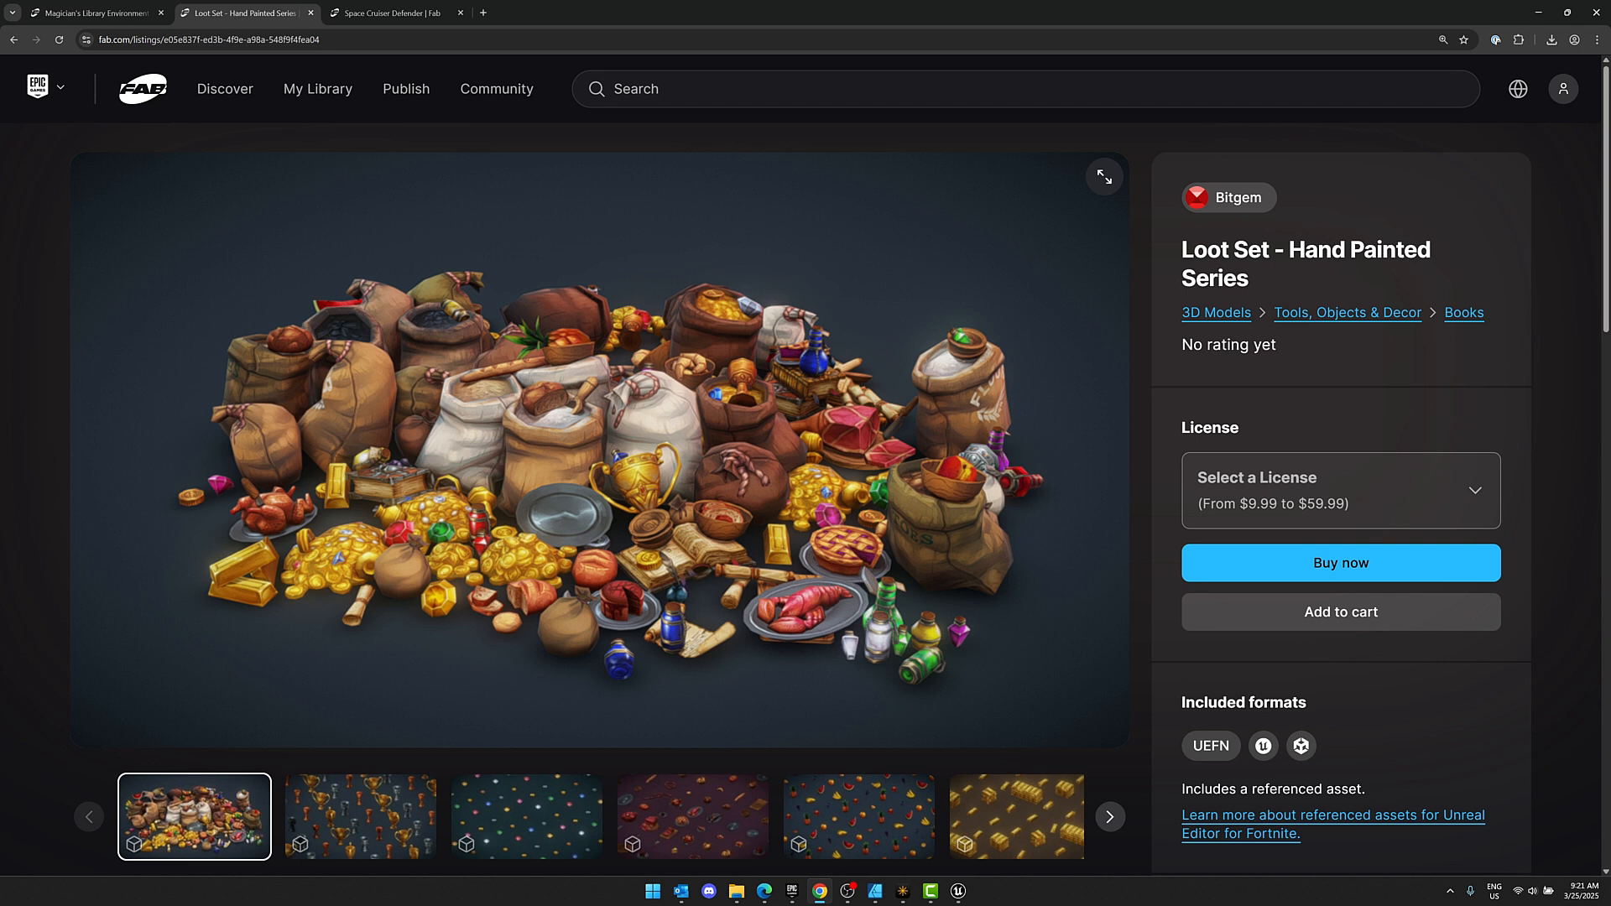
Compare Loot Set's Personal $19.99 and Professional $59.99 licenses, then move to the Space Cruiser Defender listing.
{"action": "left_click", "coordinate": [1339, 489]}
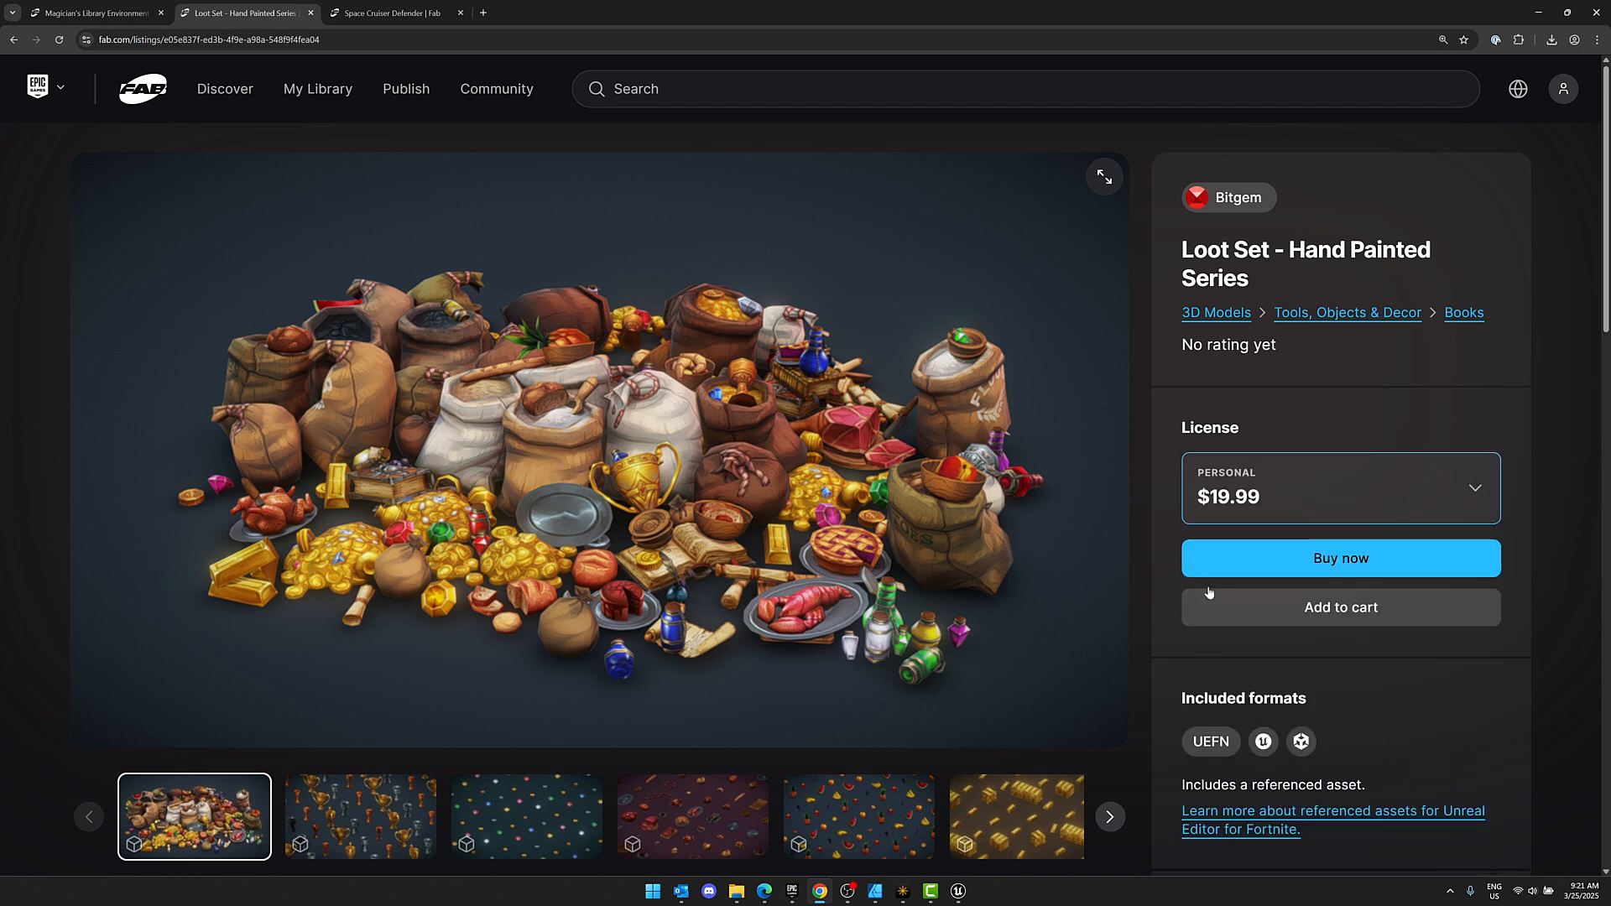
{"action": "left_click", "coordinate": [1340, 489]}
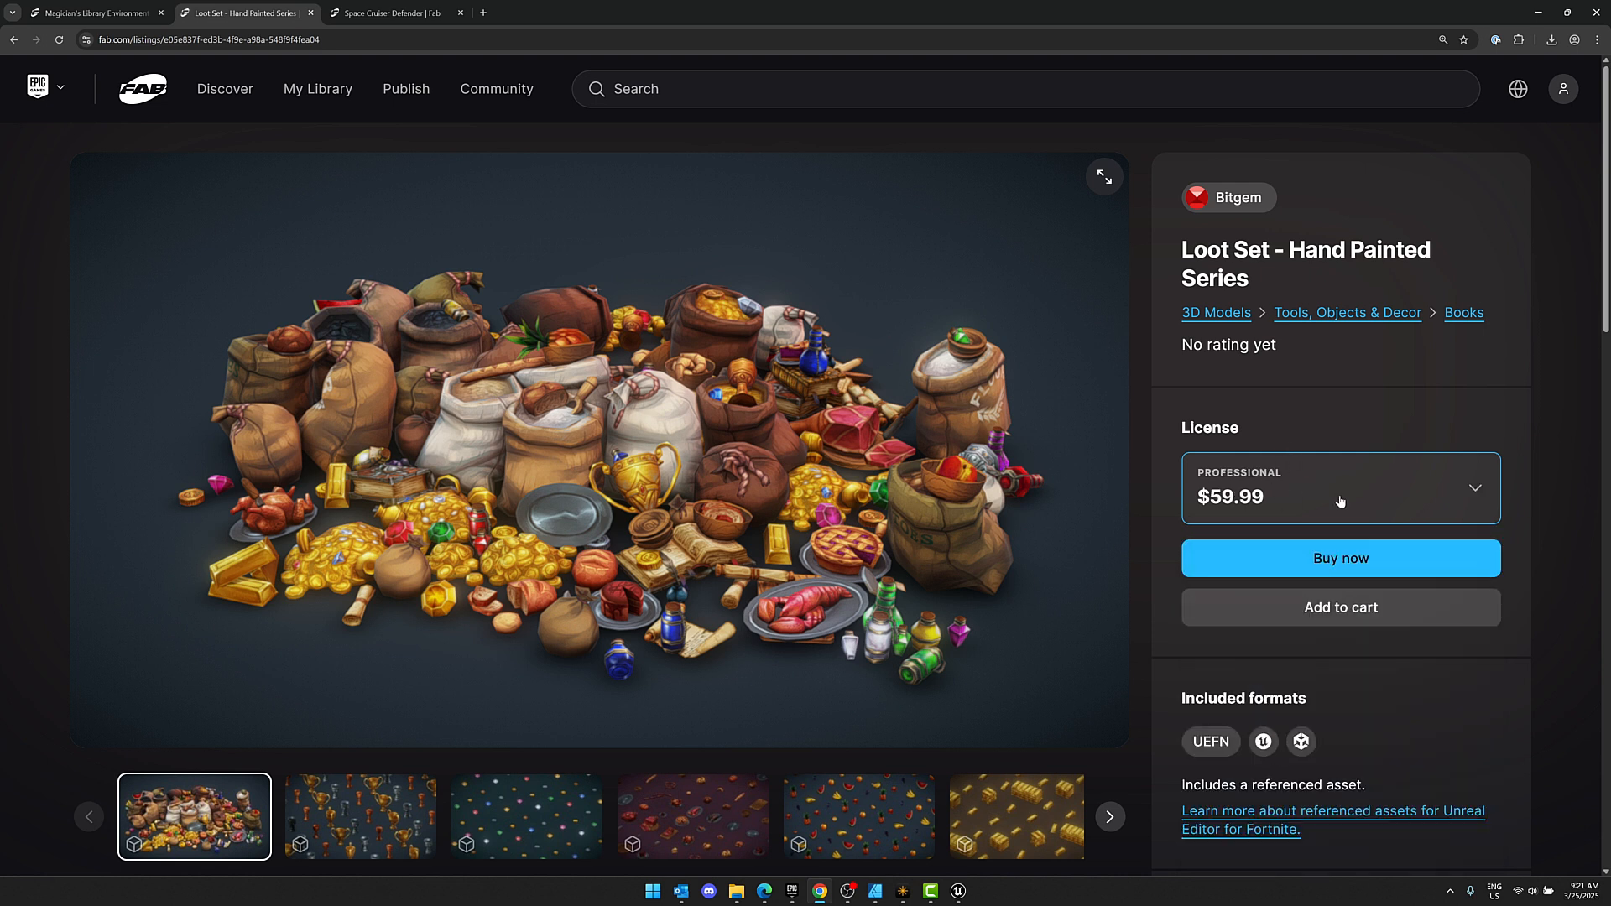
{"action": "mouse_move", "coordinate": [1333, 456]}
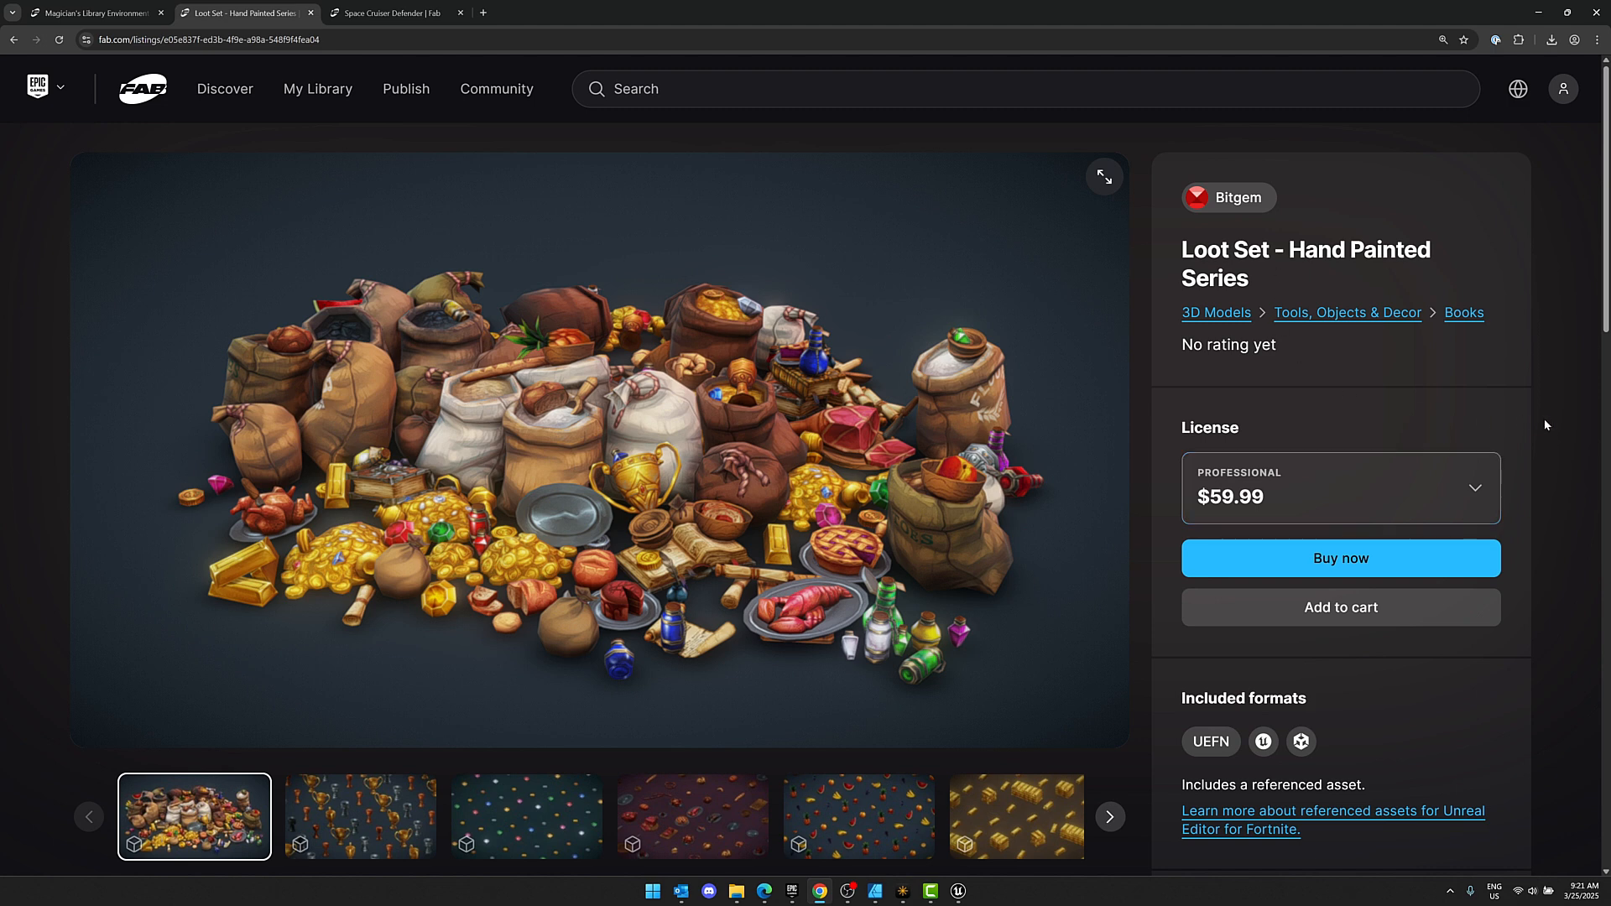
{"action": "left_click", "coordinate": [396, 12]}
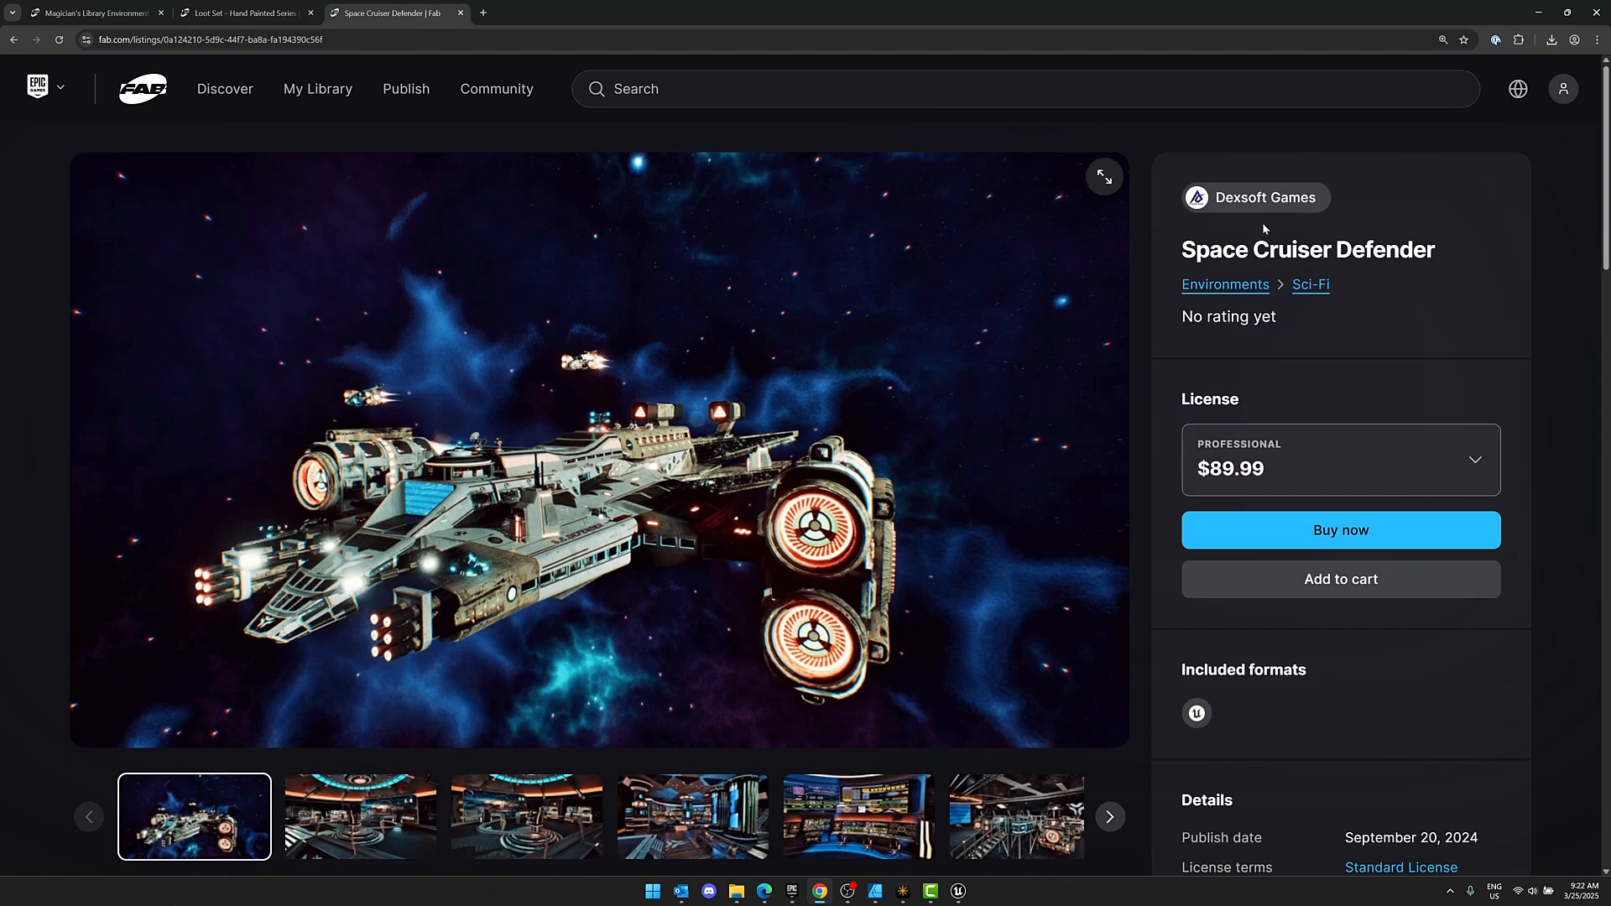
Browse the Space Cruiser Defender gallery images of the bridge and engine room interiors.
{"action": "scroll", "scroll_direction": "down", "scroll_amount": 3}
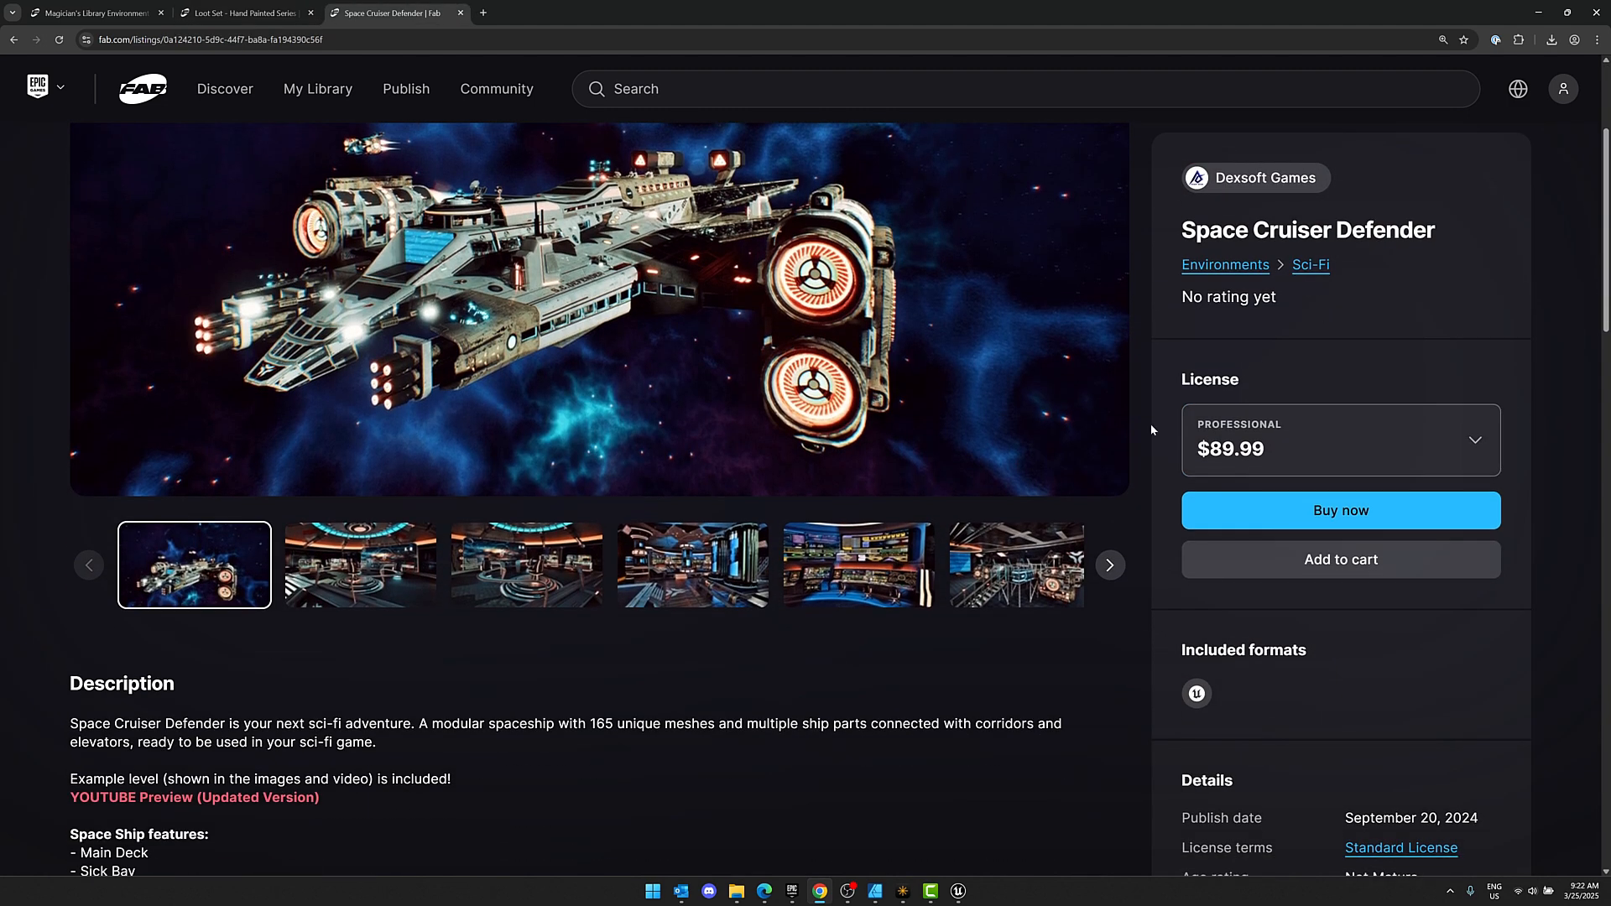
{"action": "left_click", "coordinate": [858, 564]}
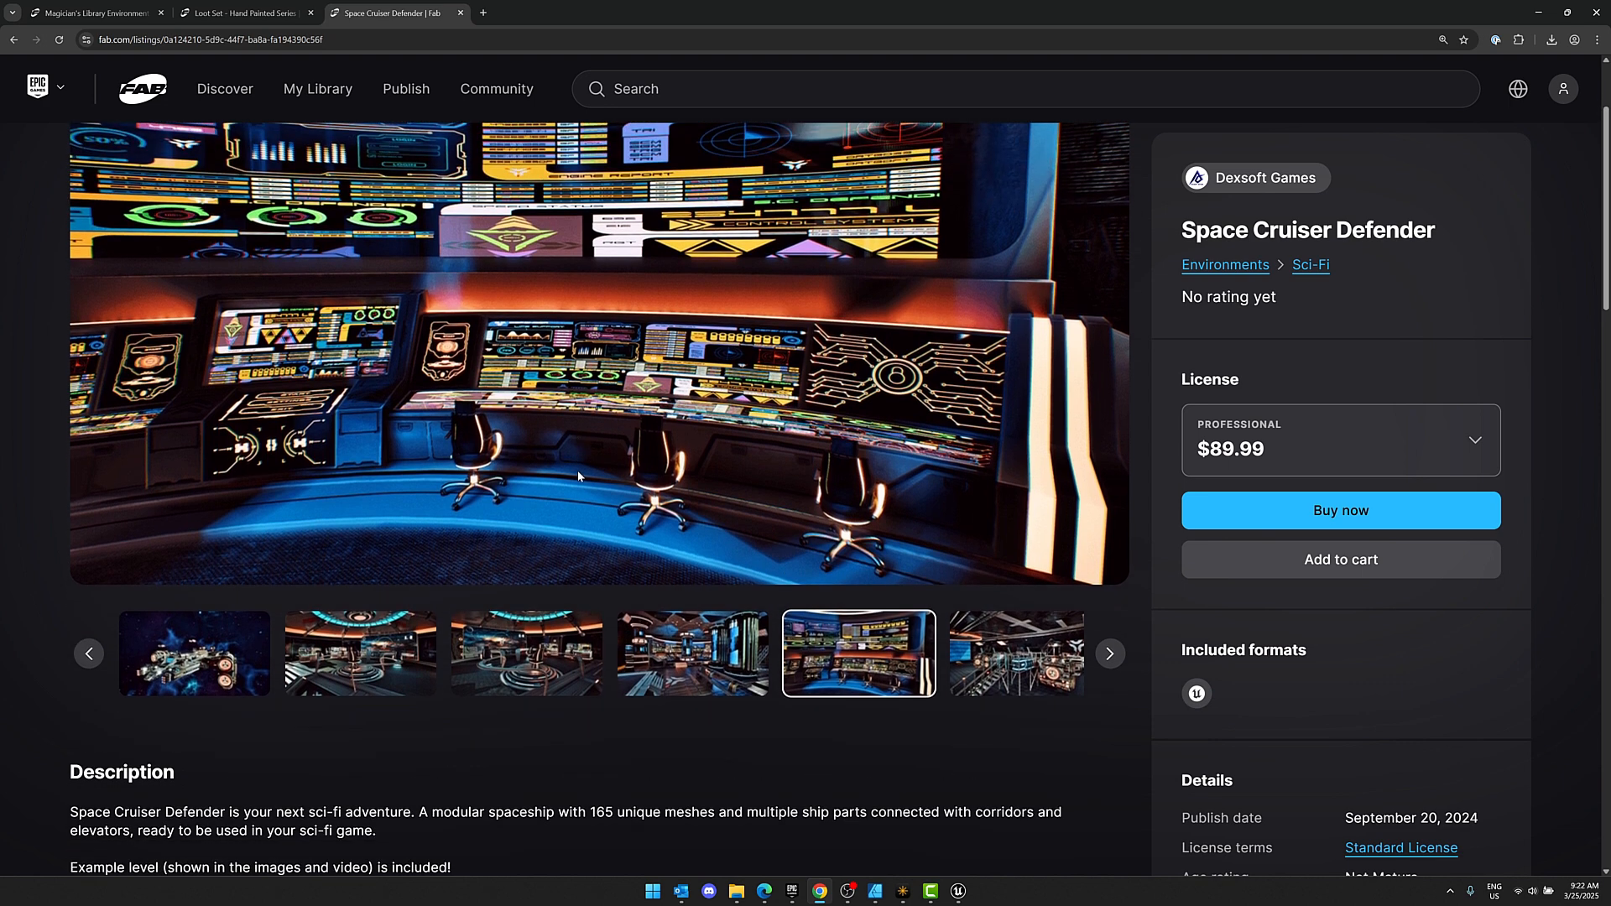
{"action": "scroll", "scroll_direction": "down", "scroll_amount": 3}
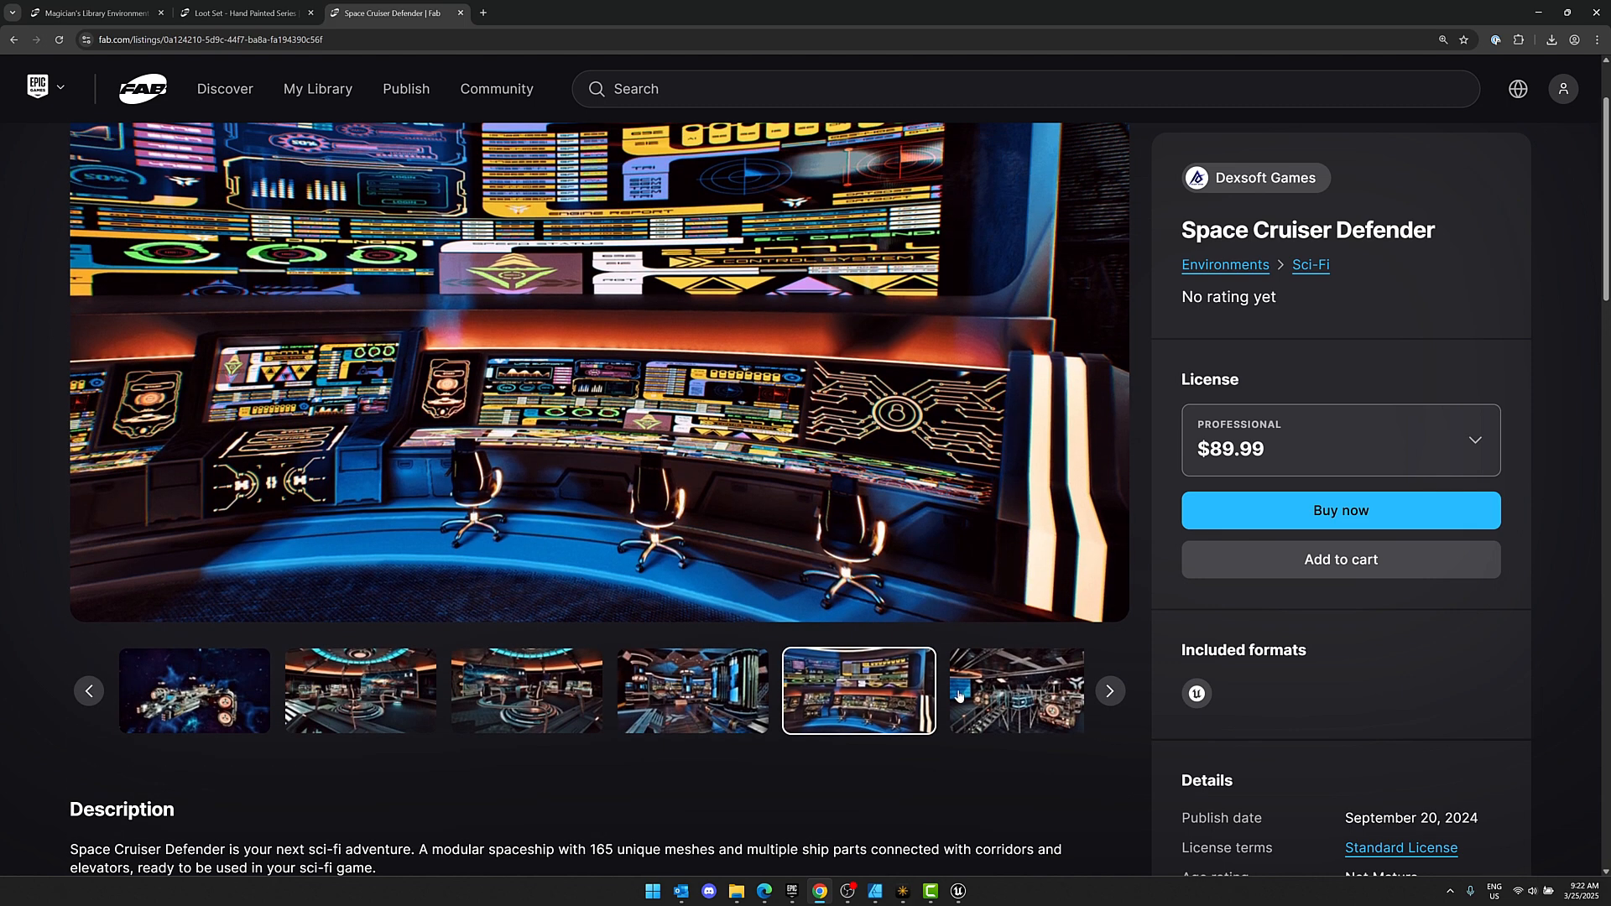
{"action": "left_click", "coordinate": [1015, 690]}
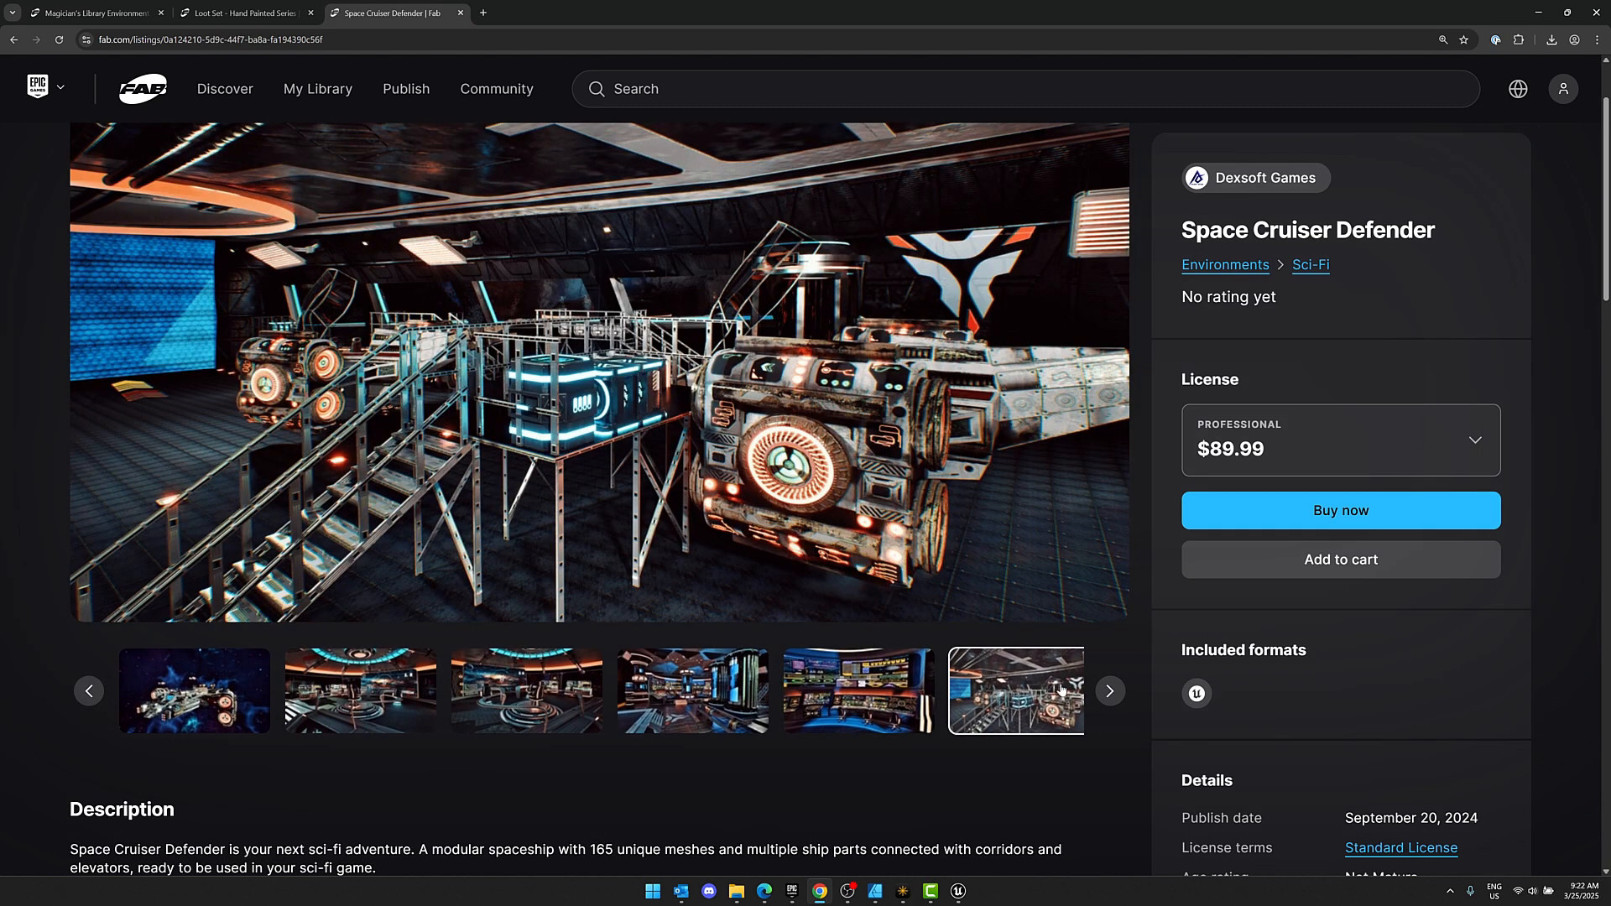